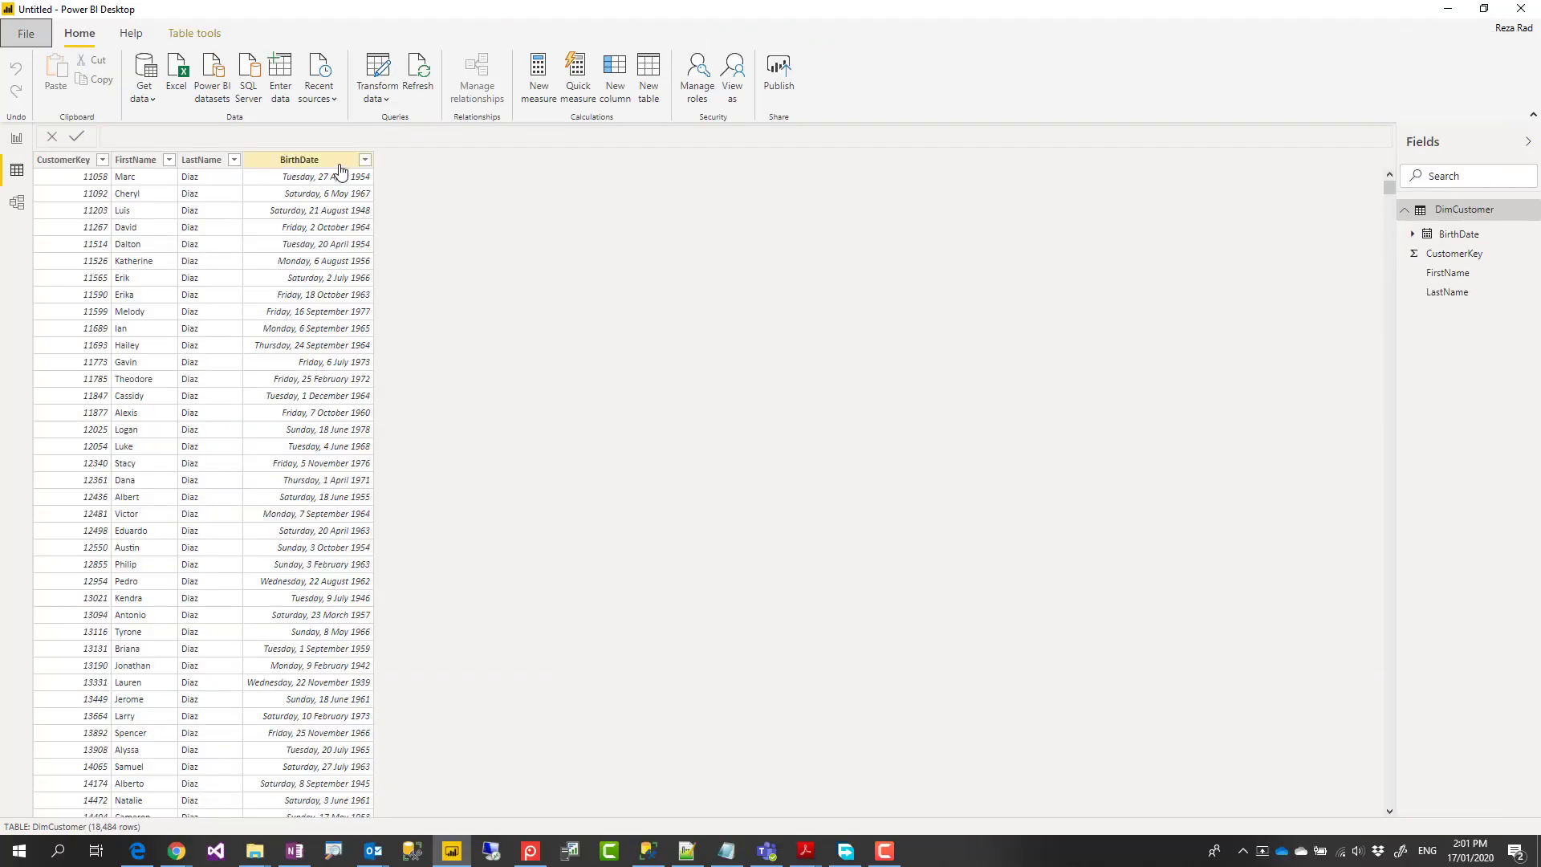
mouse_move(339, 167)
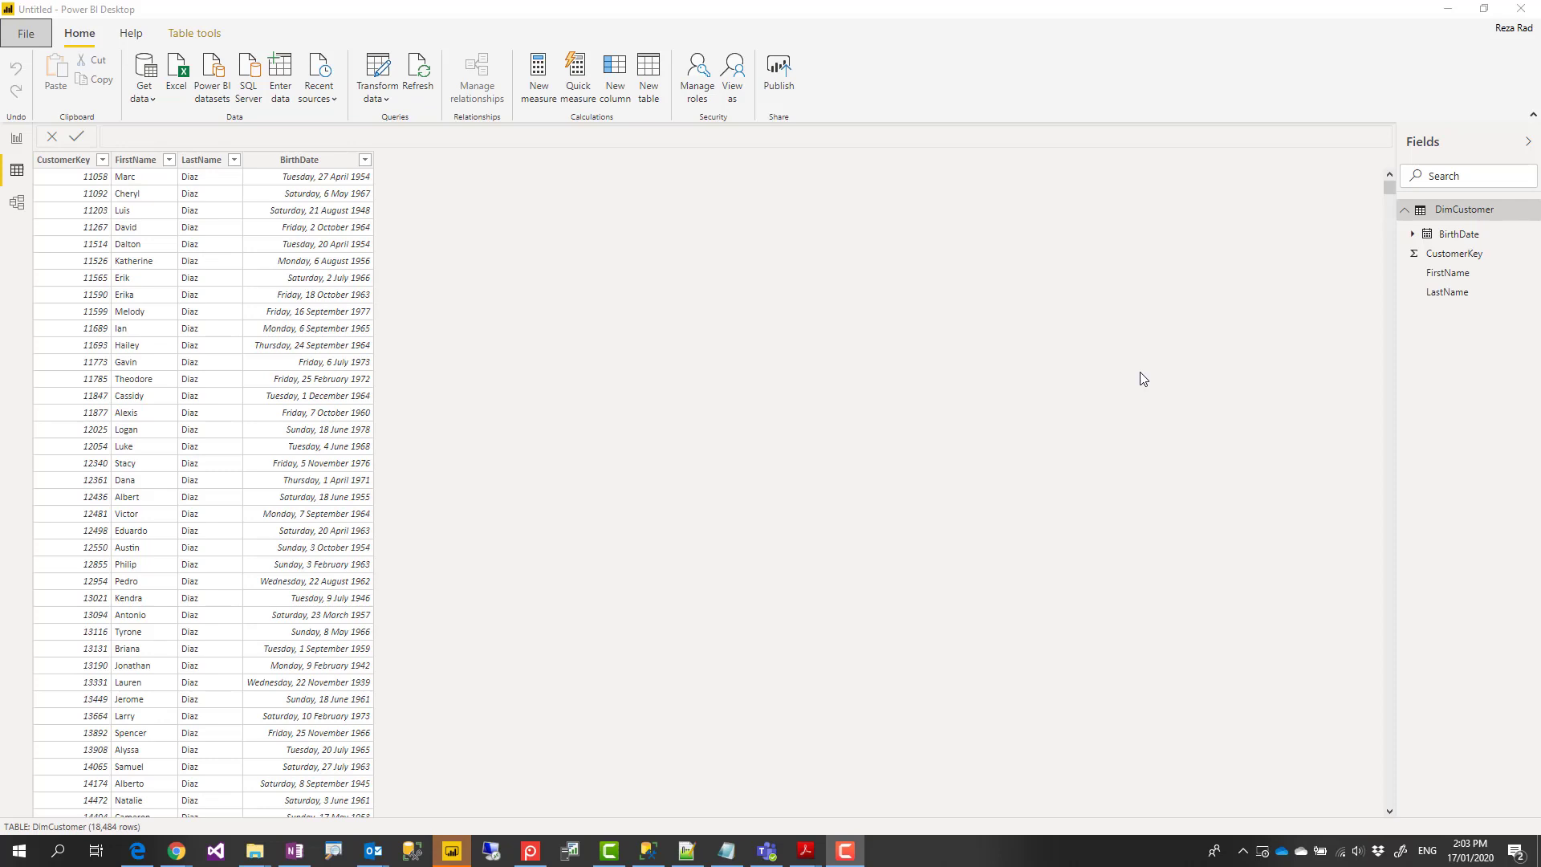
mouse_move(519, 315)
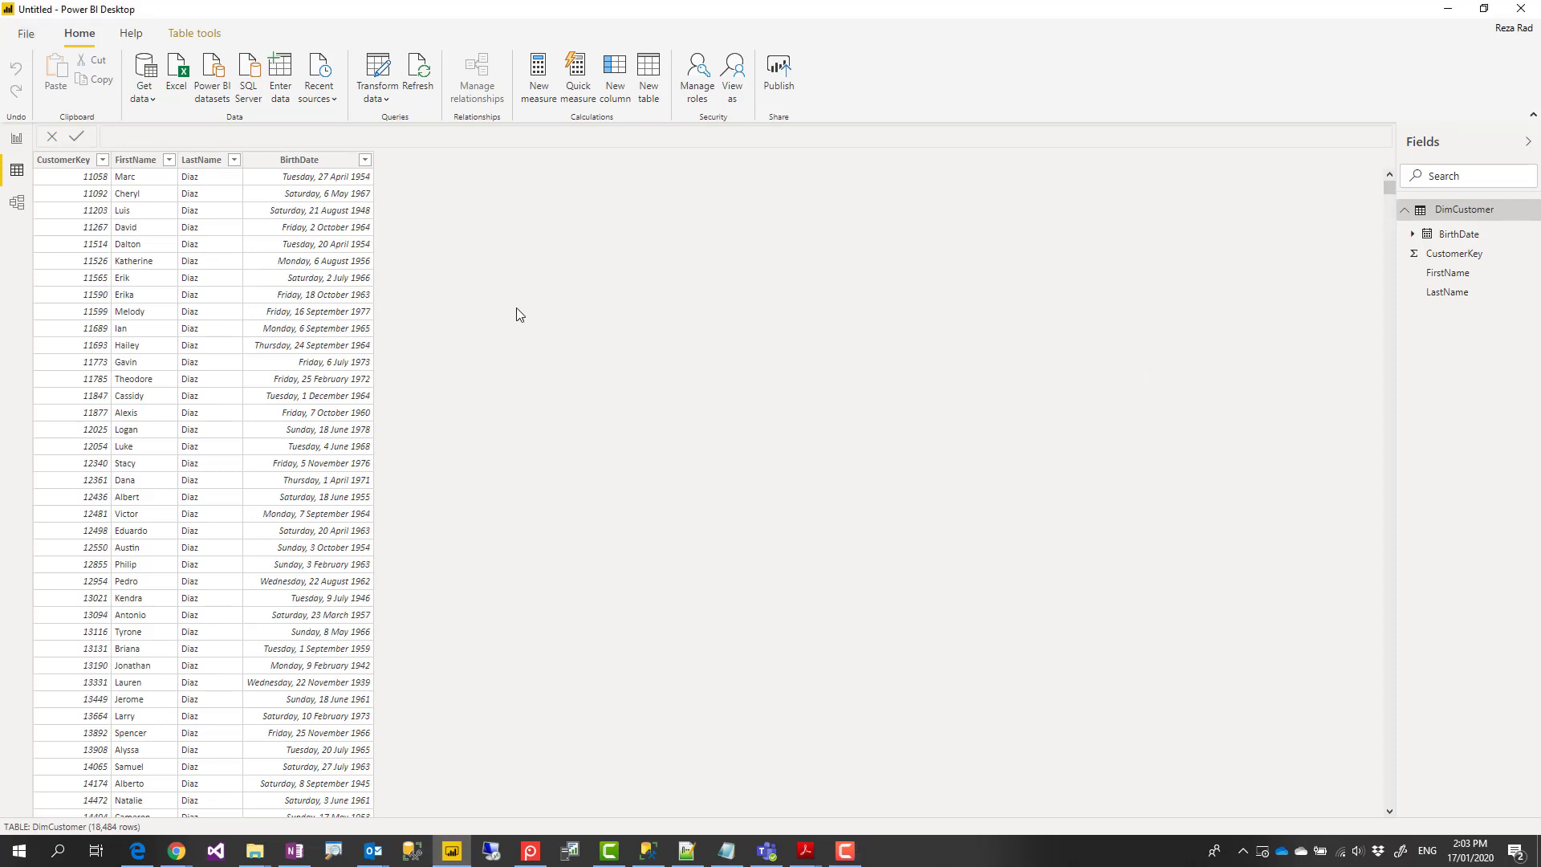
mouse_move(372, 205)
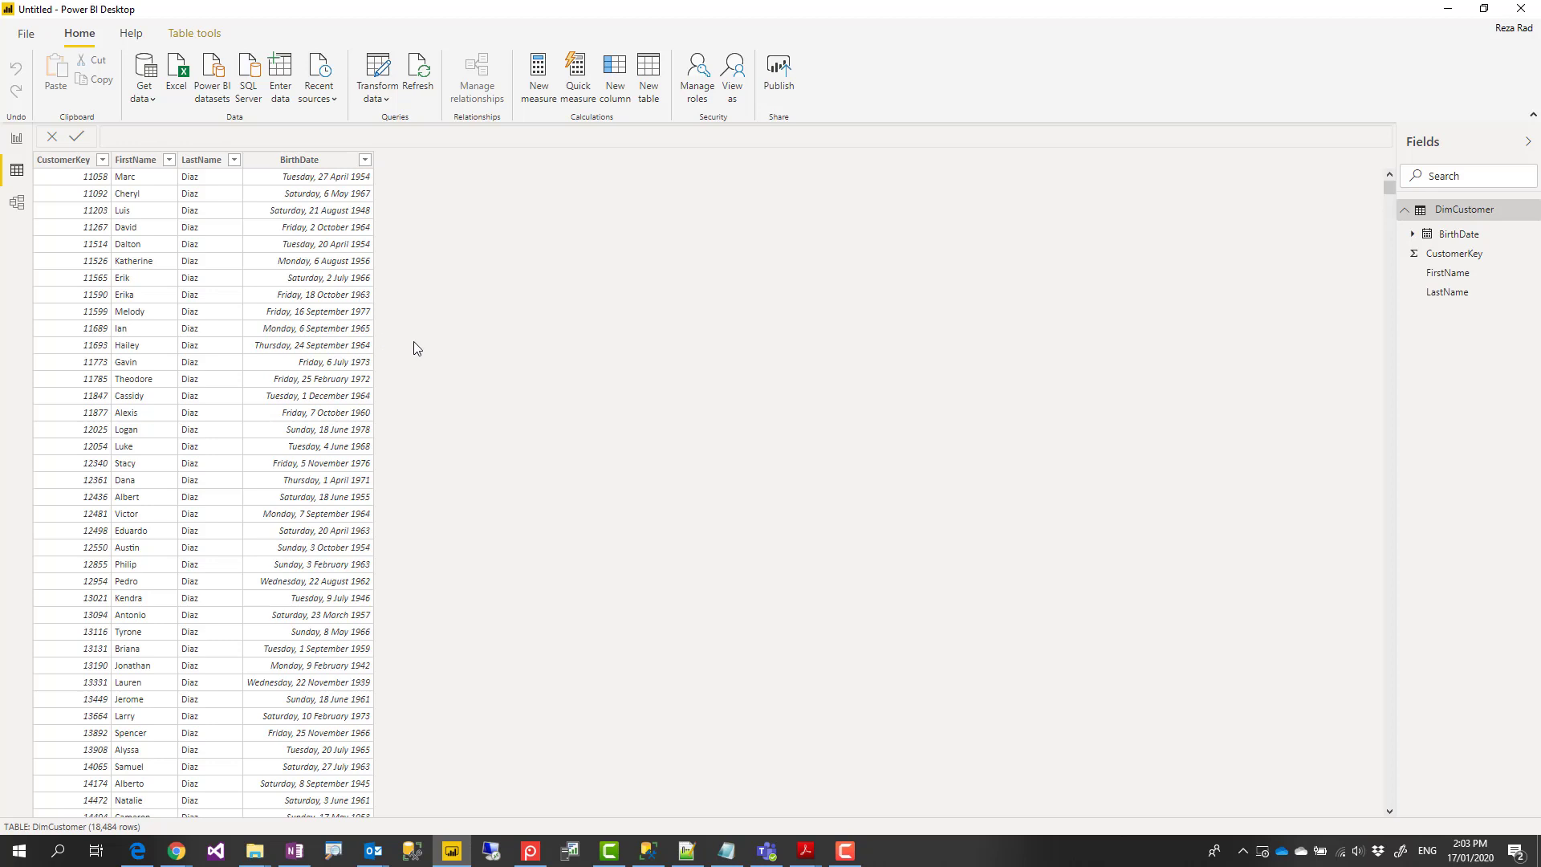
- Open the DimCustomer query in Power Query Editor and dismiss the outdated-preview warning
click(299, 159)
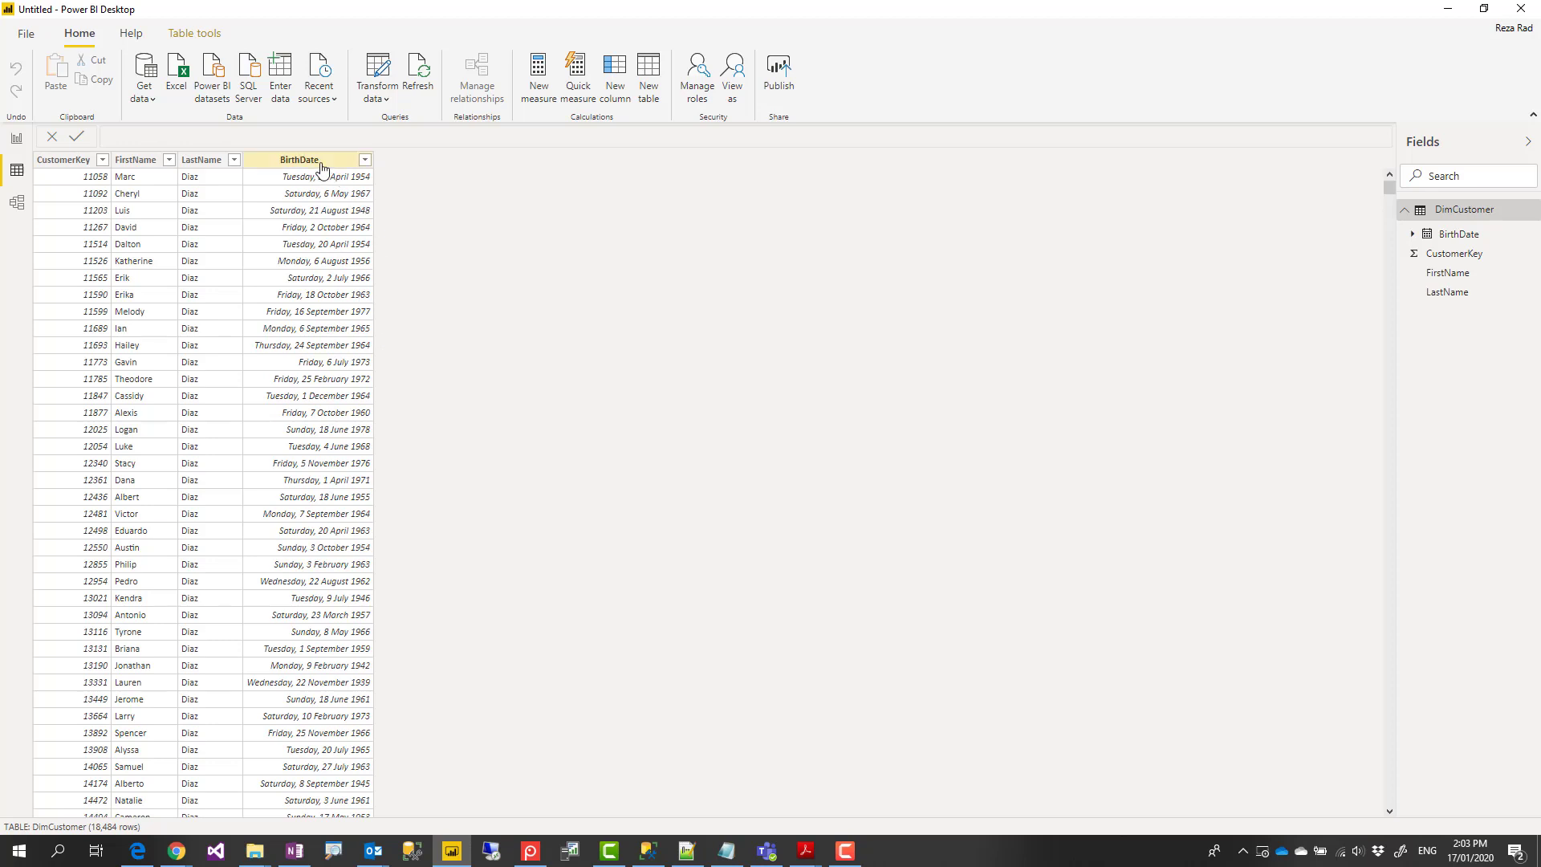
mouse_move(332, 209)
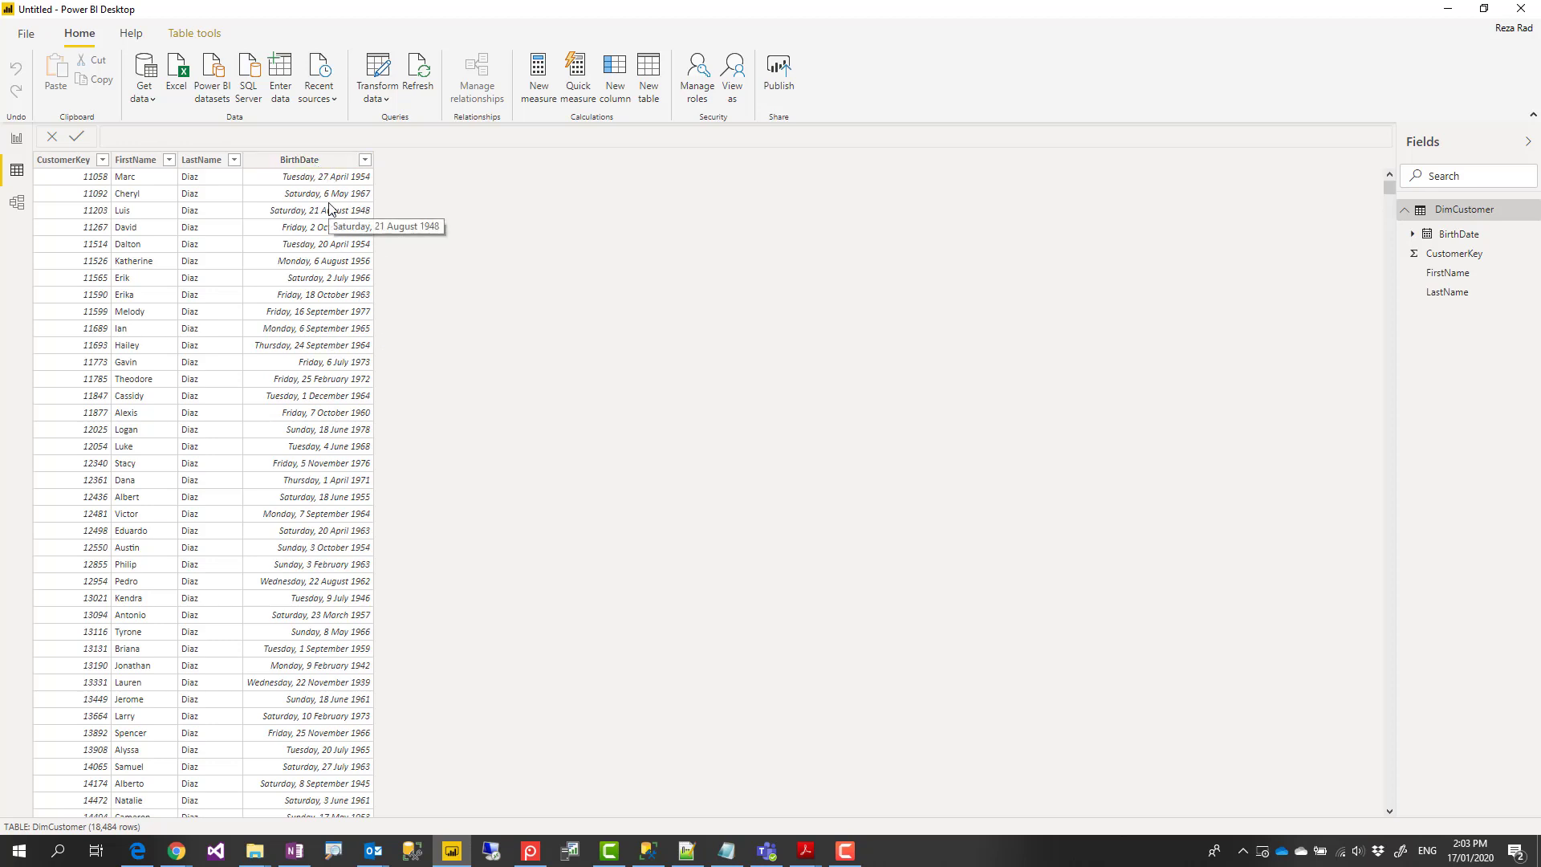
mouse_move(509, 258)
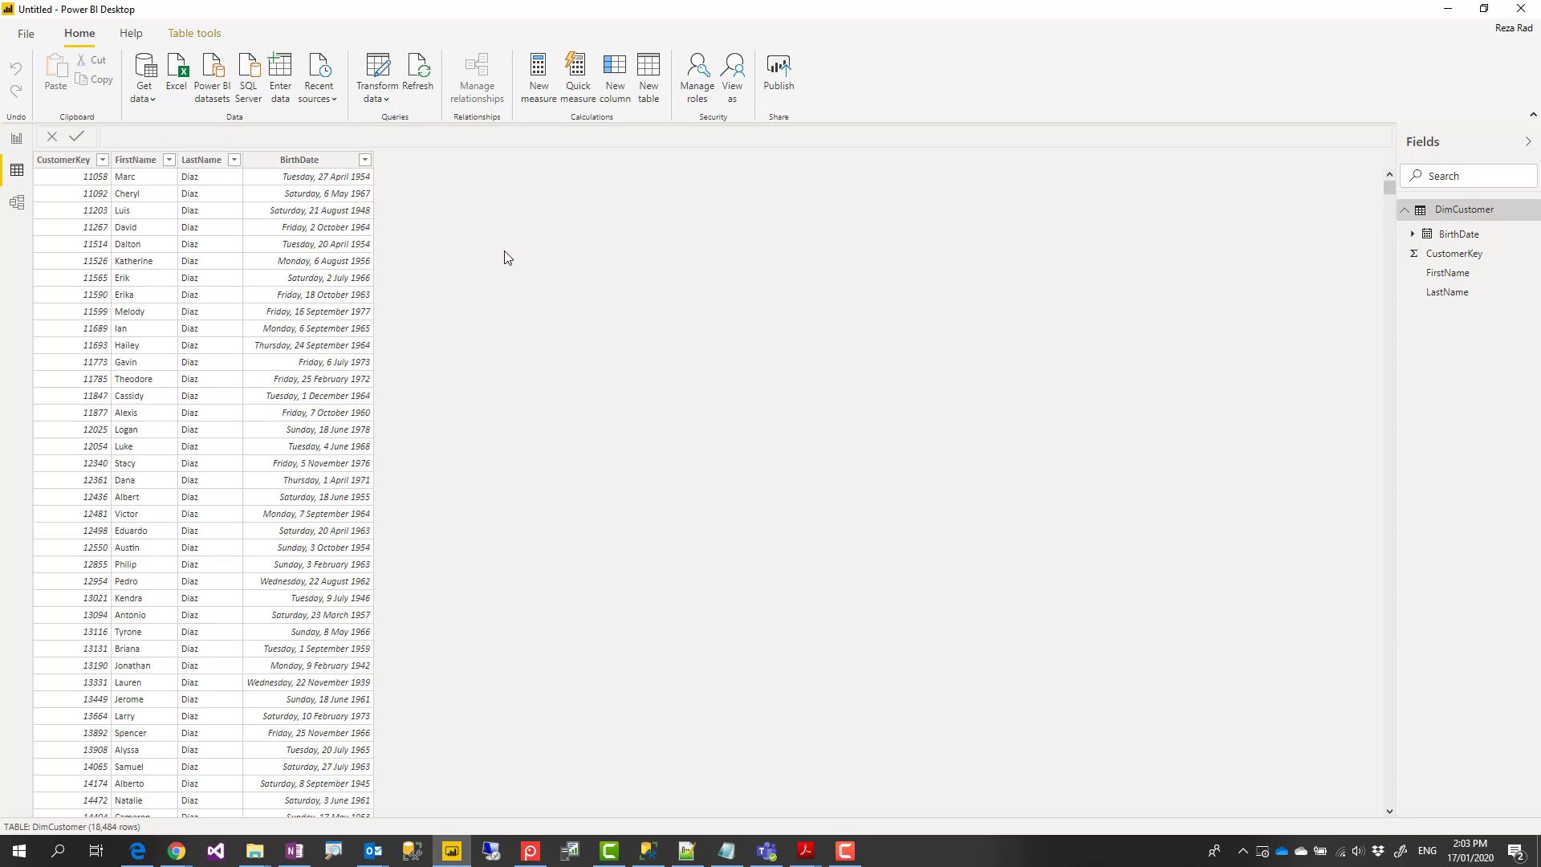
mouse_move(286, 217)
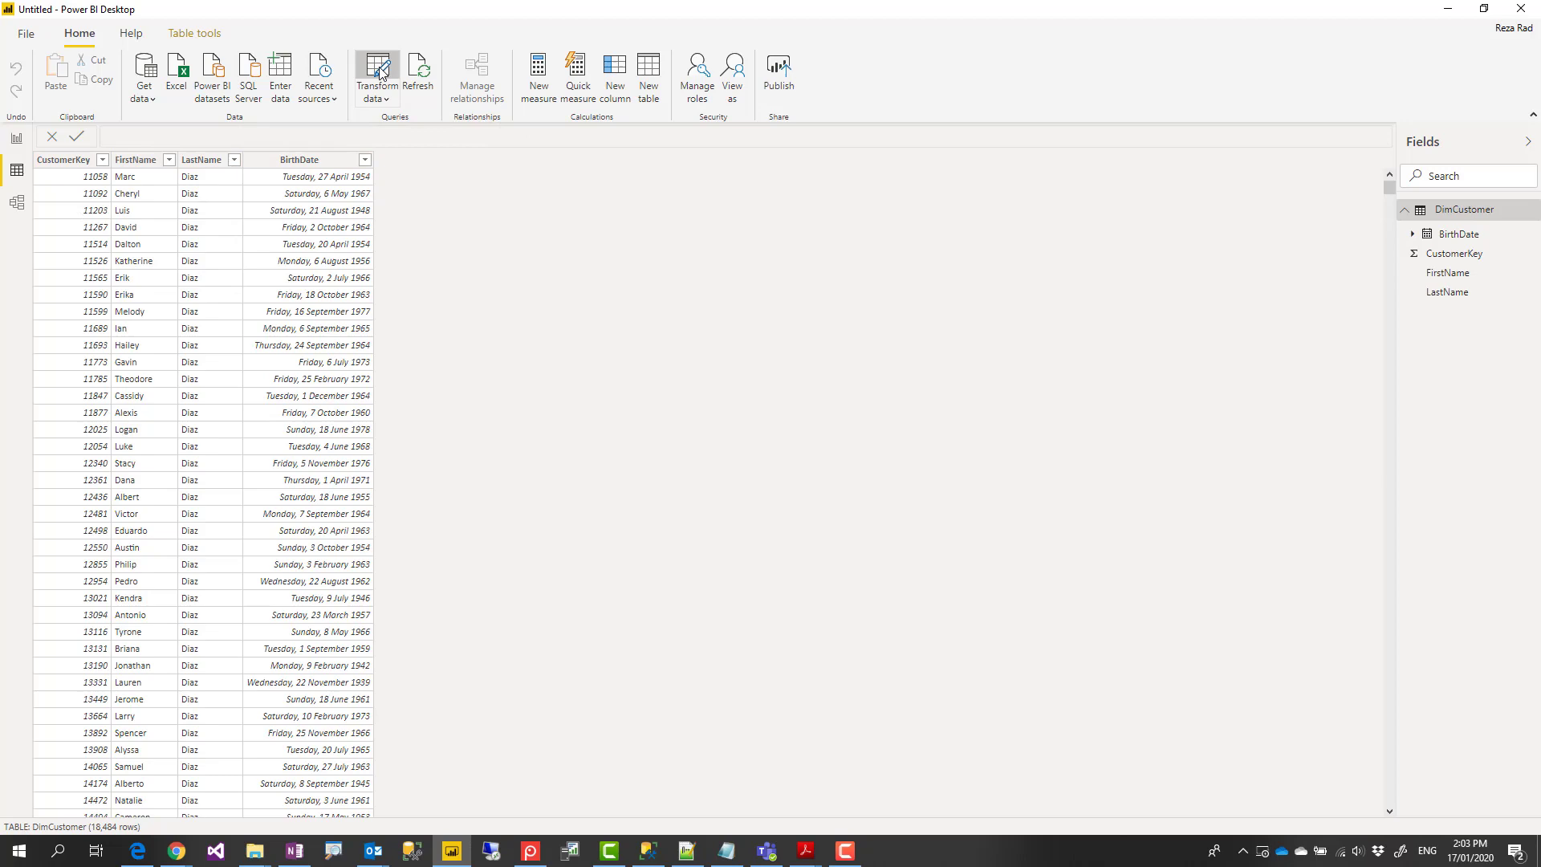
click(376, 72)
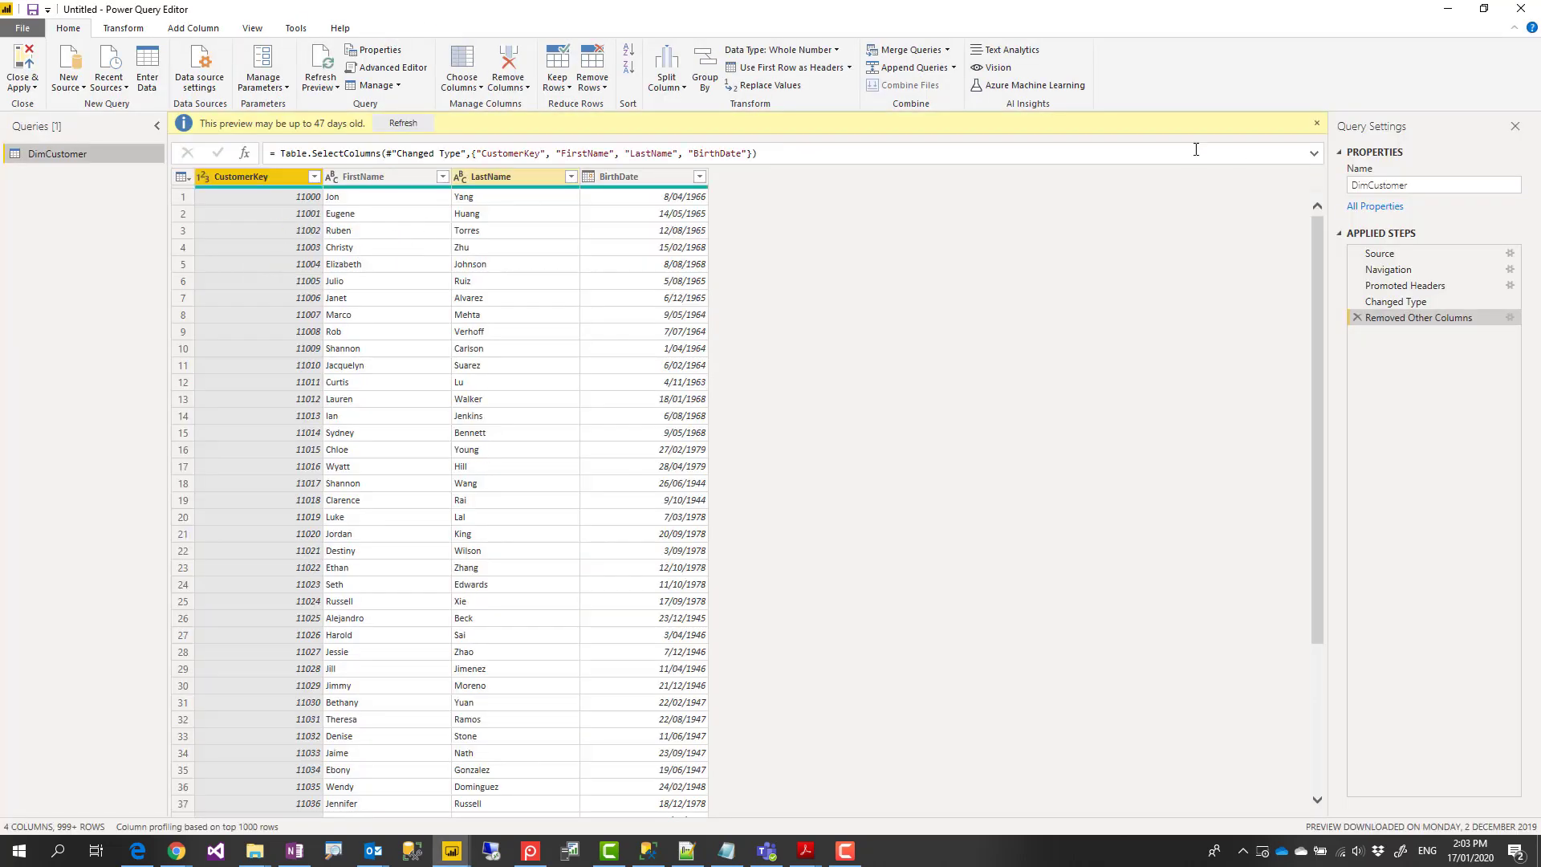
click(1317, 123)
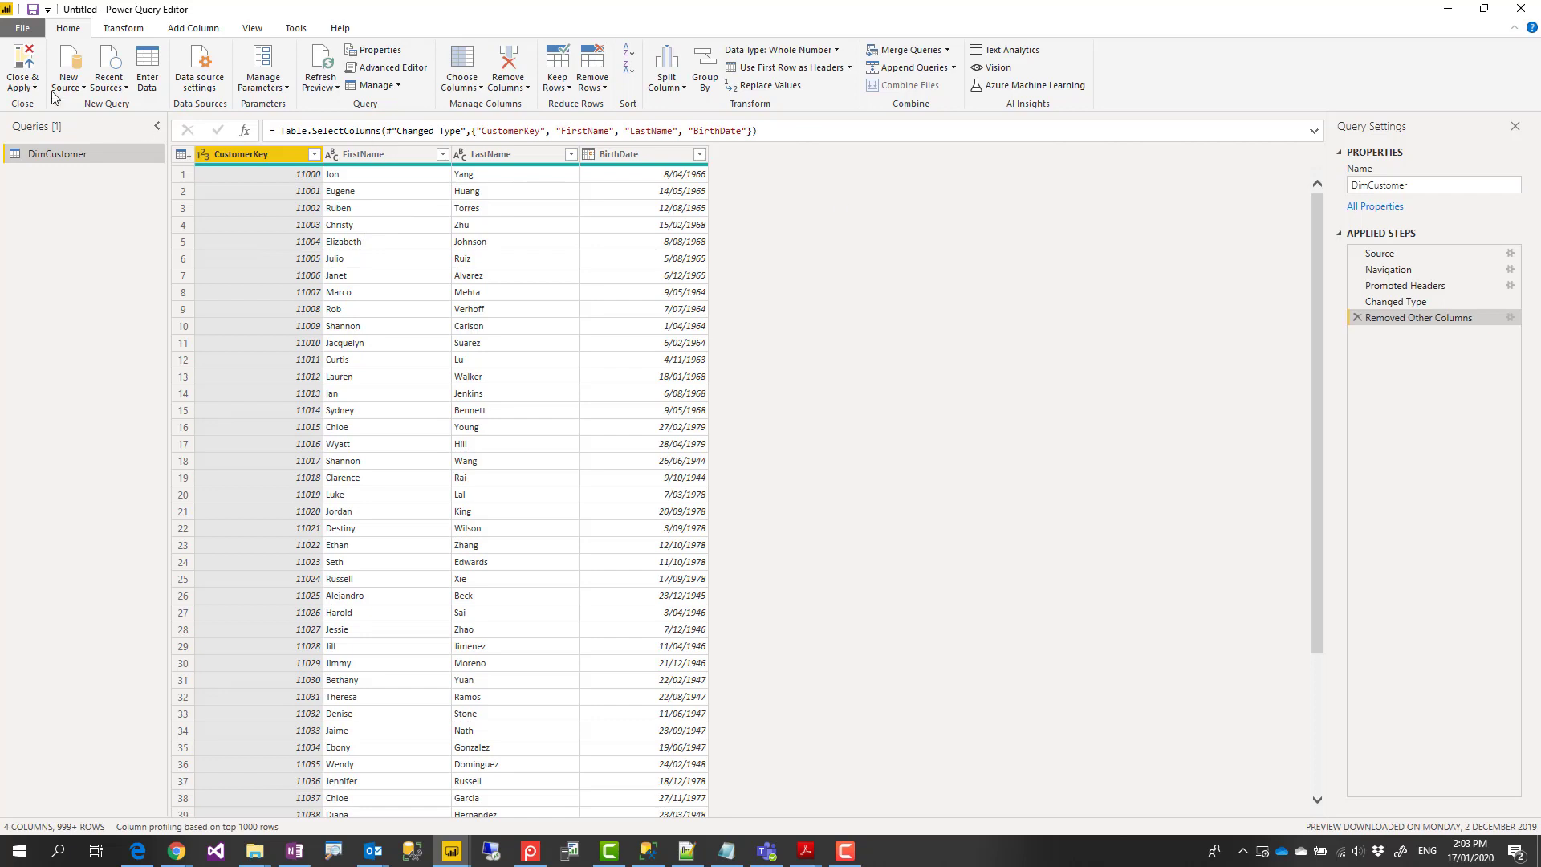
- Select the whole BirthDate column and show the Add Column commands
click(639, 153)
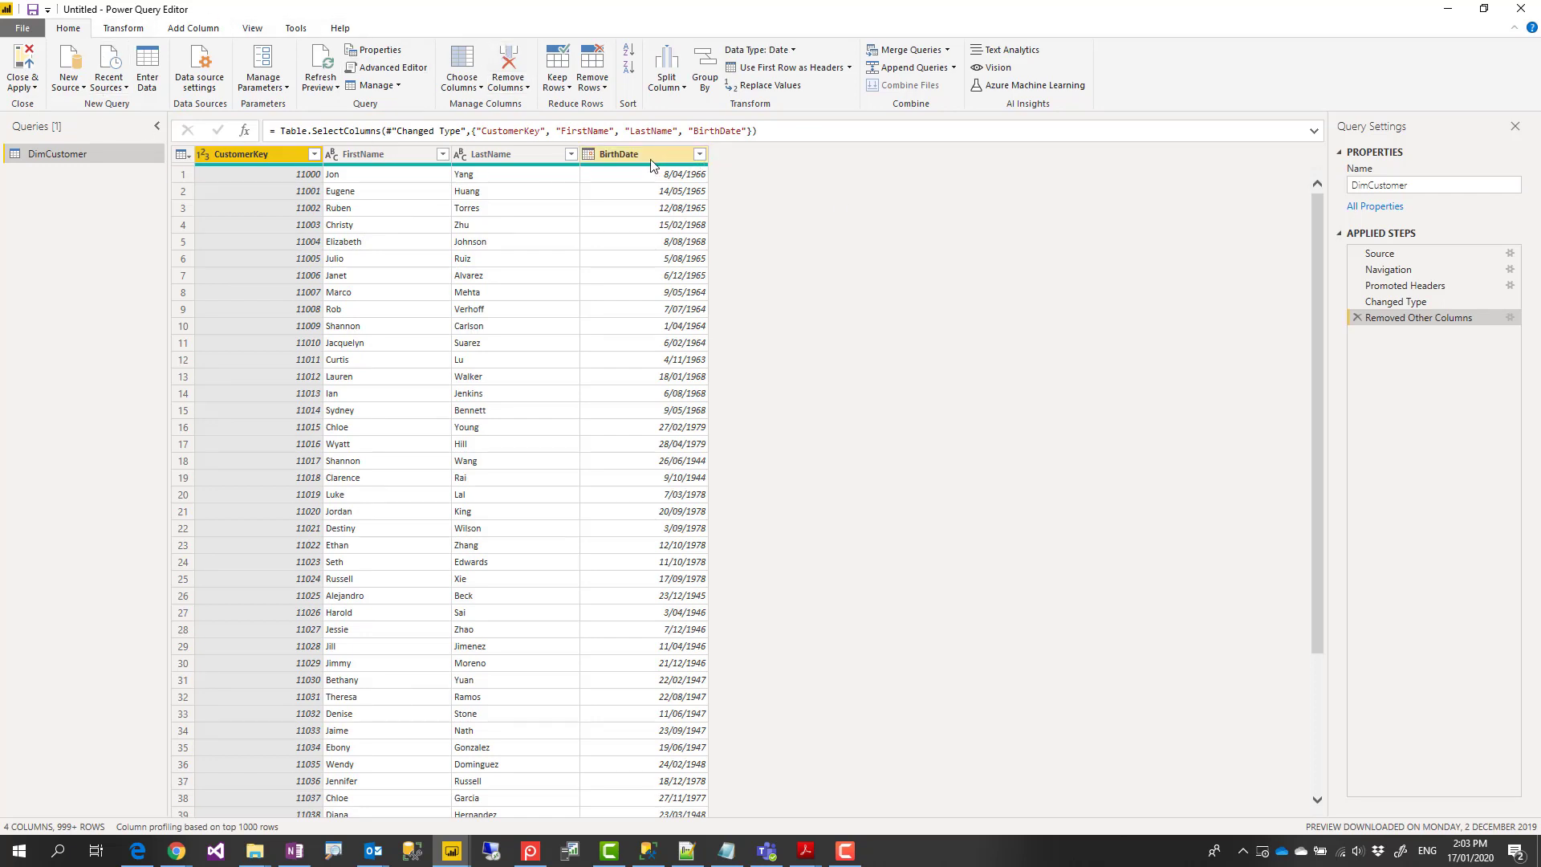
click(644, 153)
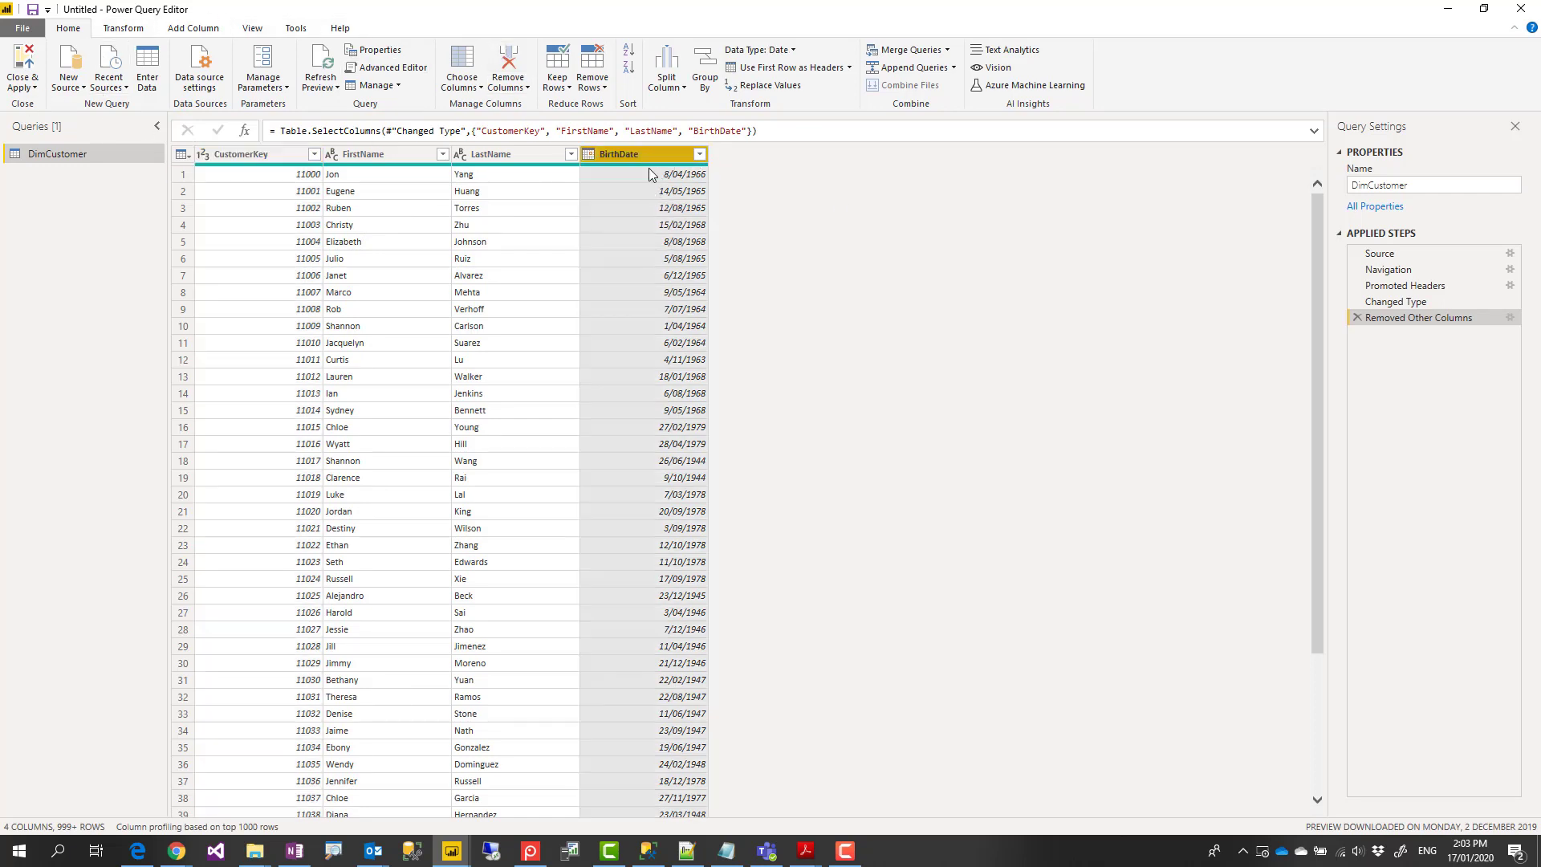
mouse_move(408, 93)
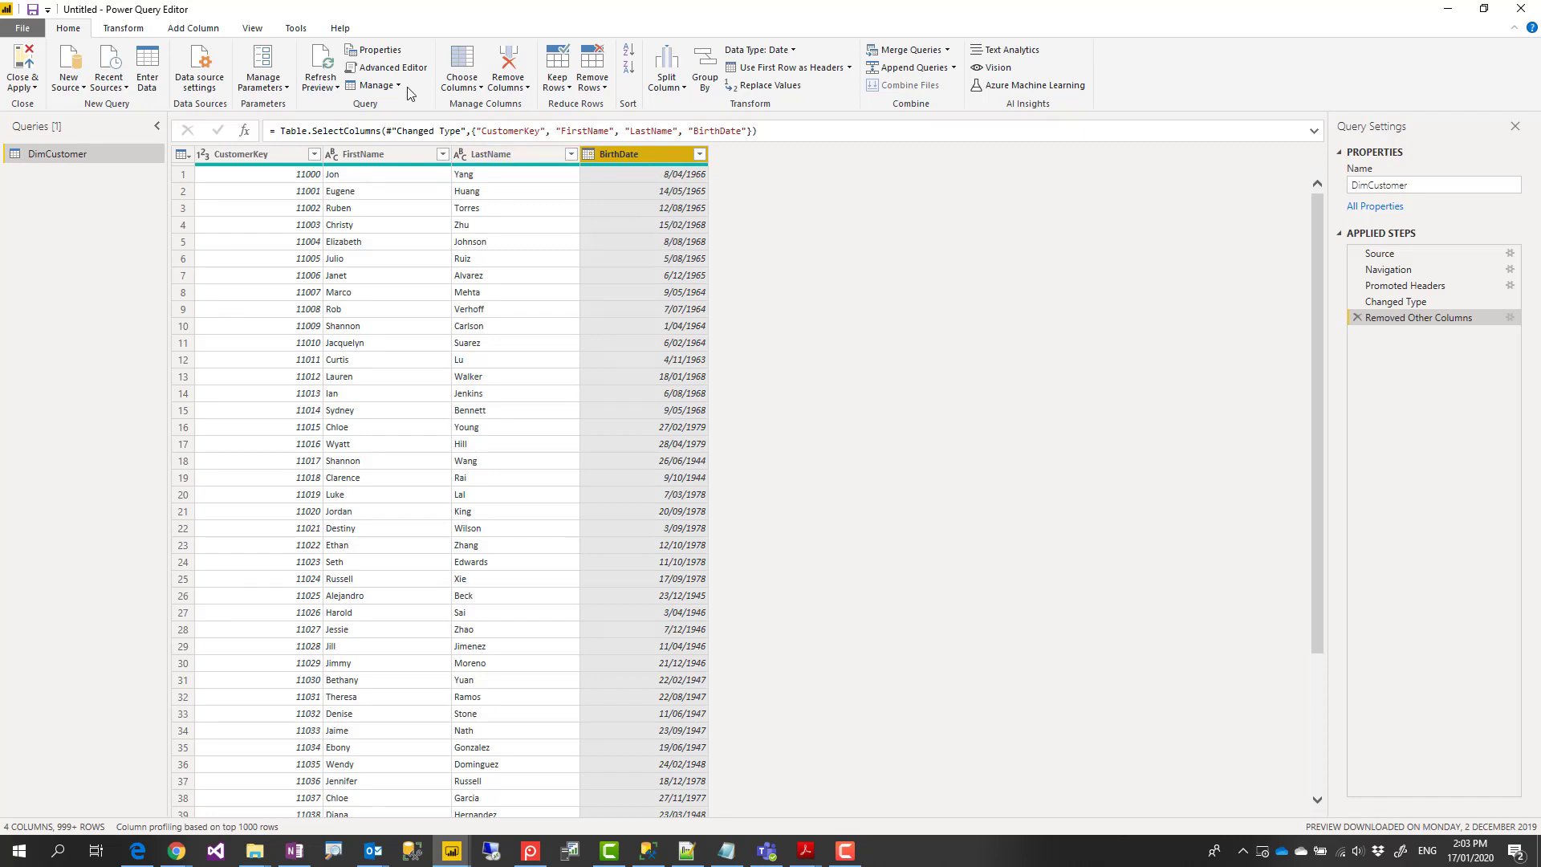
click(193, 27)
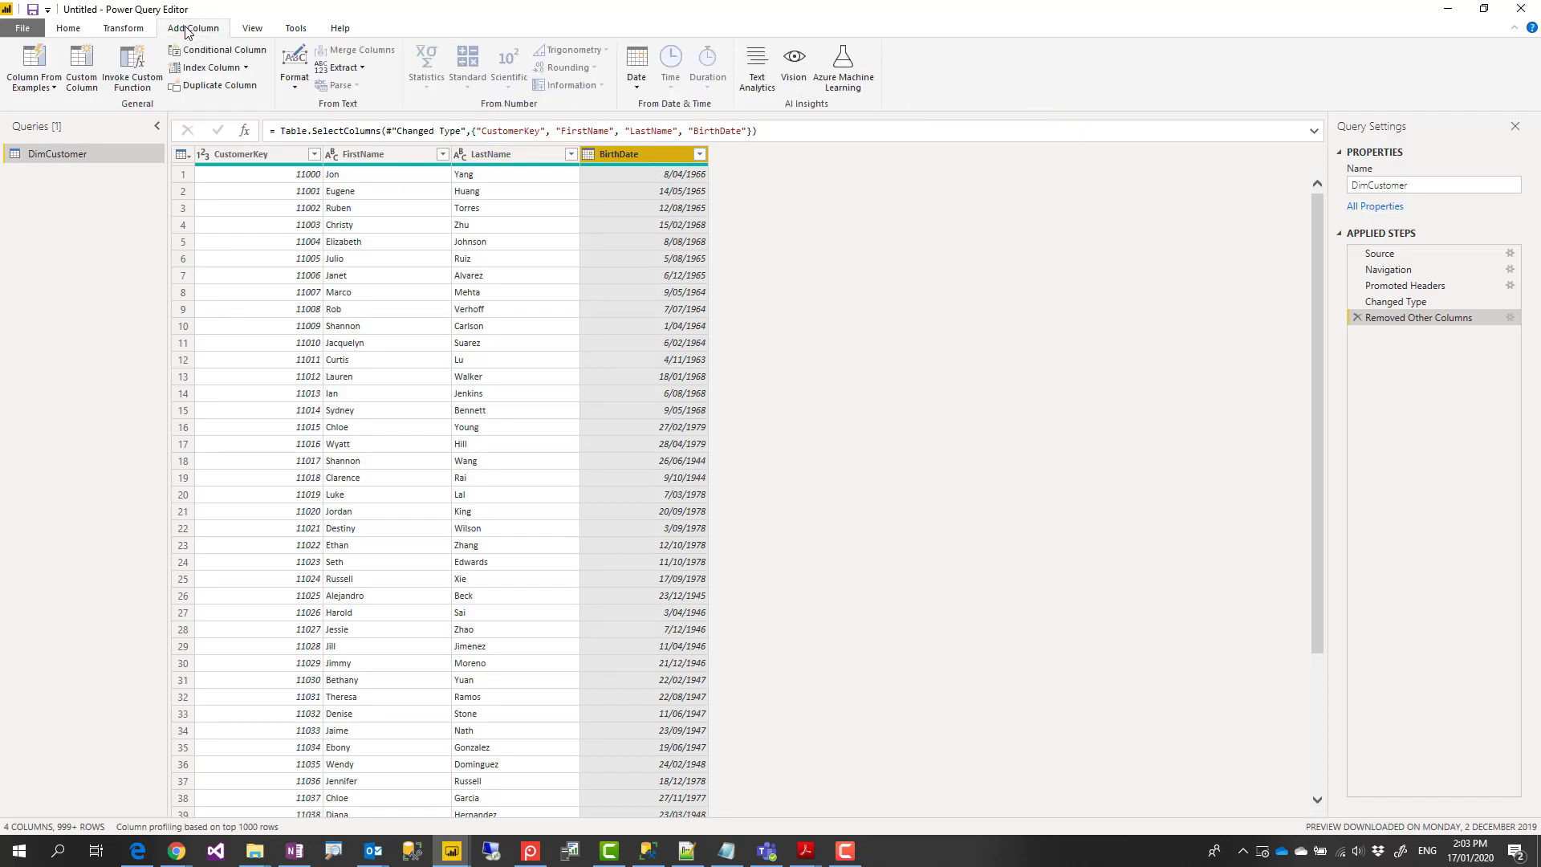
mouse_move(403, 420)
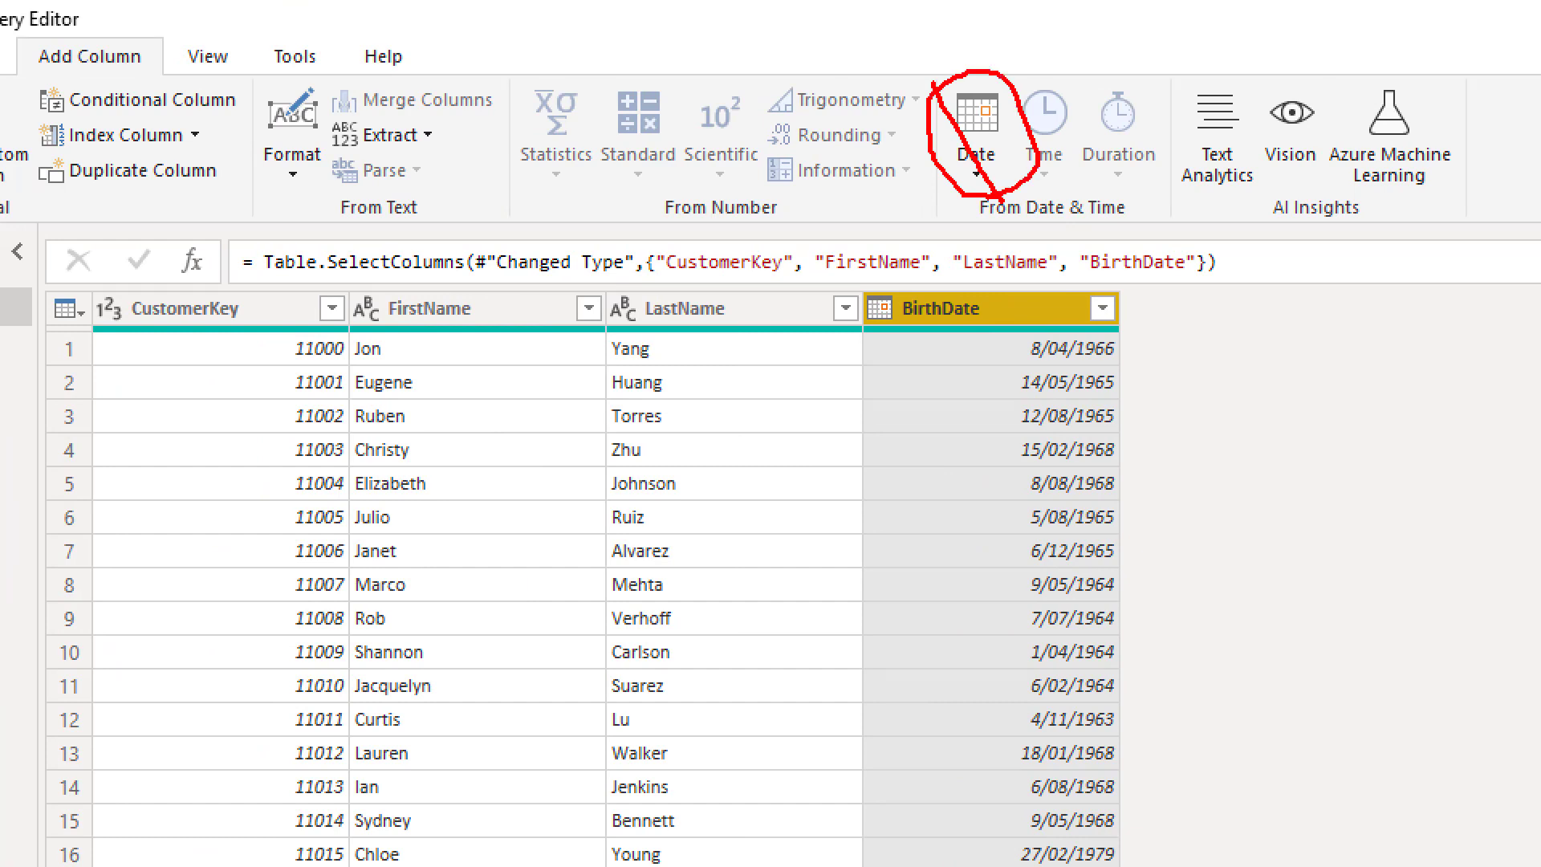
- Add an Age column from BirthDate via Date > Age
click(636, 65)
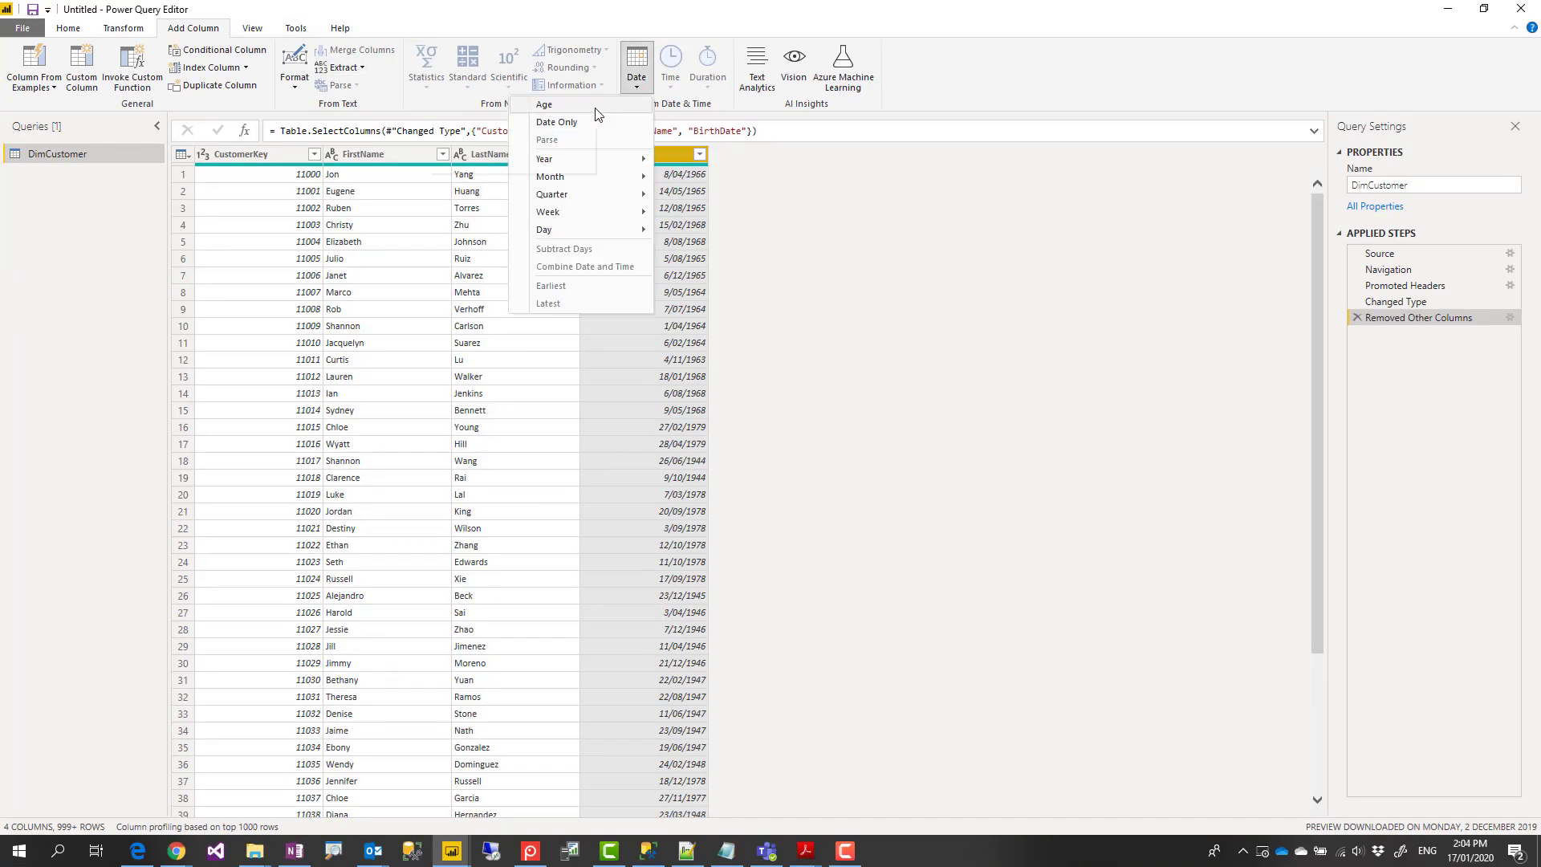
click(544, 105)
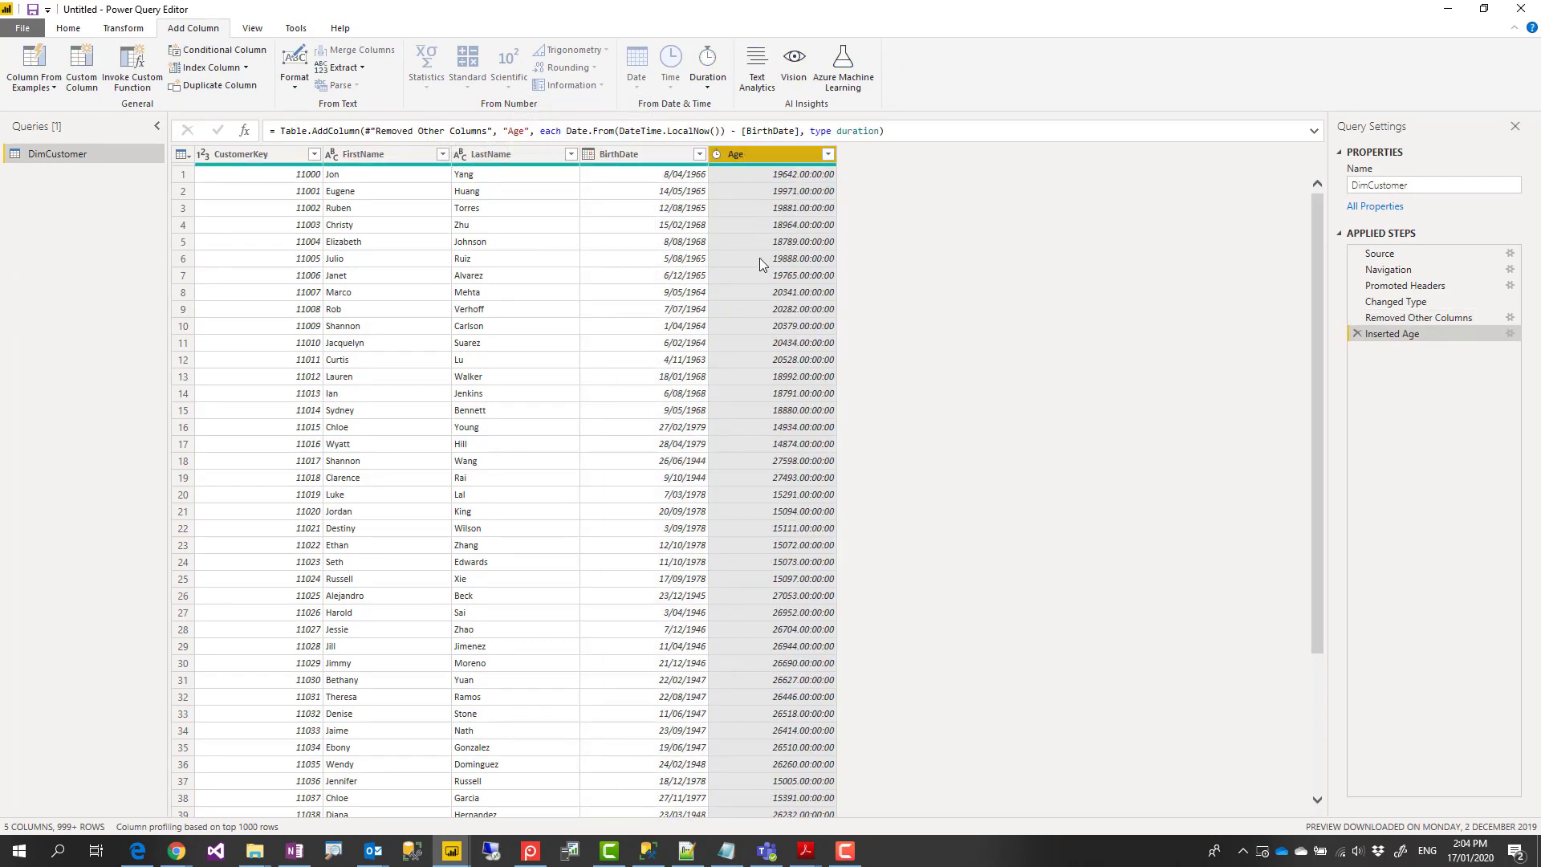
mouse_move(803, 189)
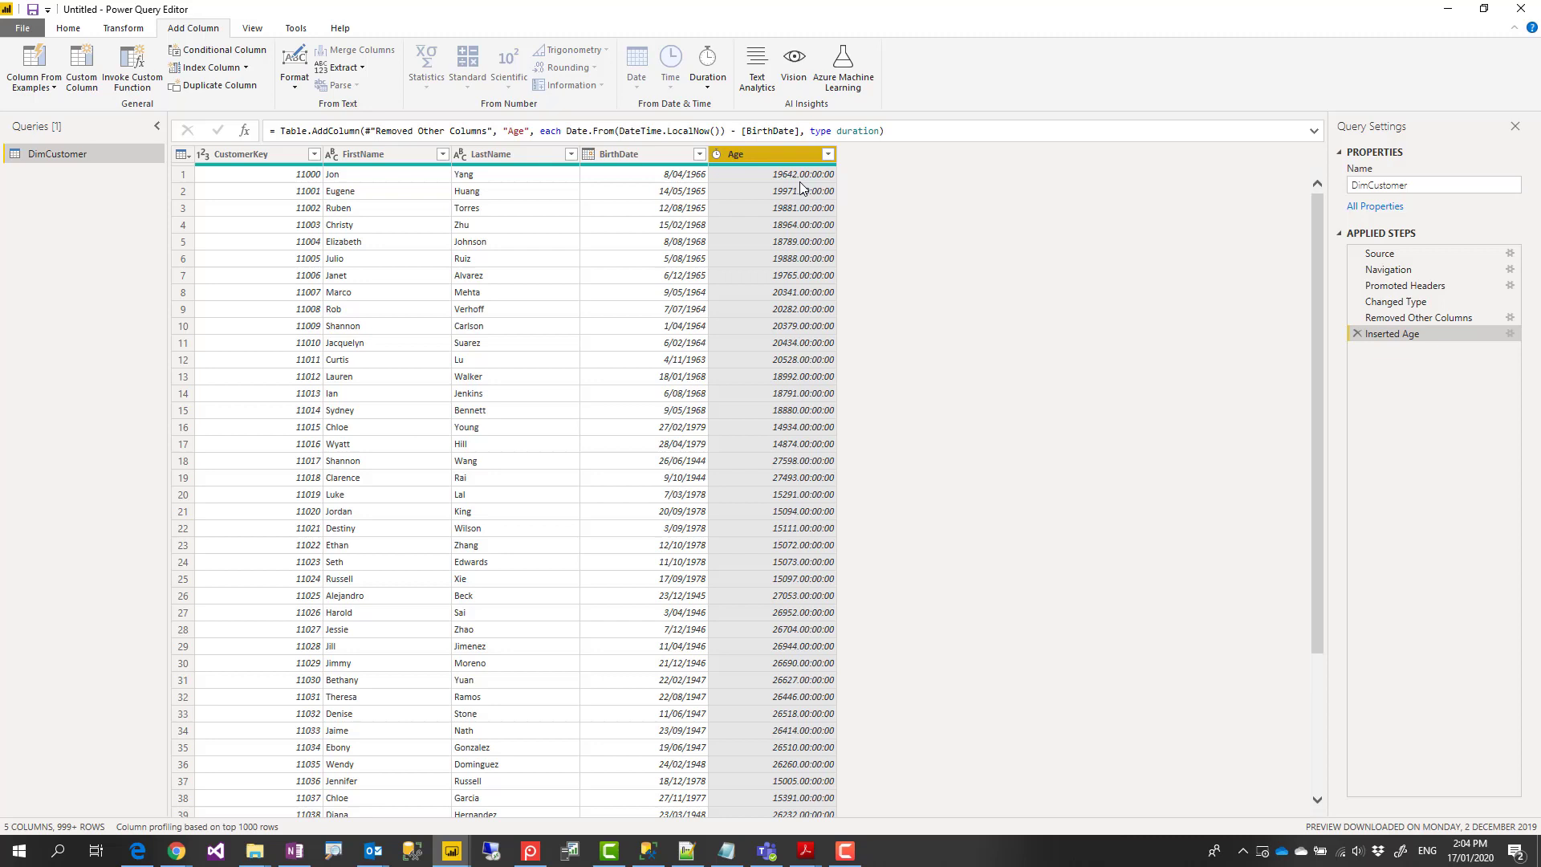
mouse_move(826, 216)
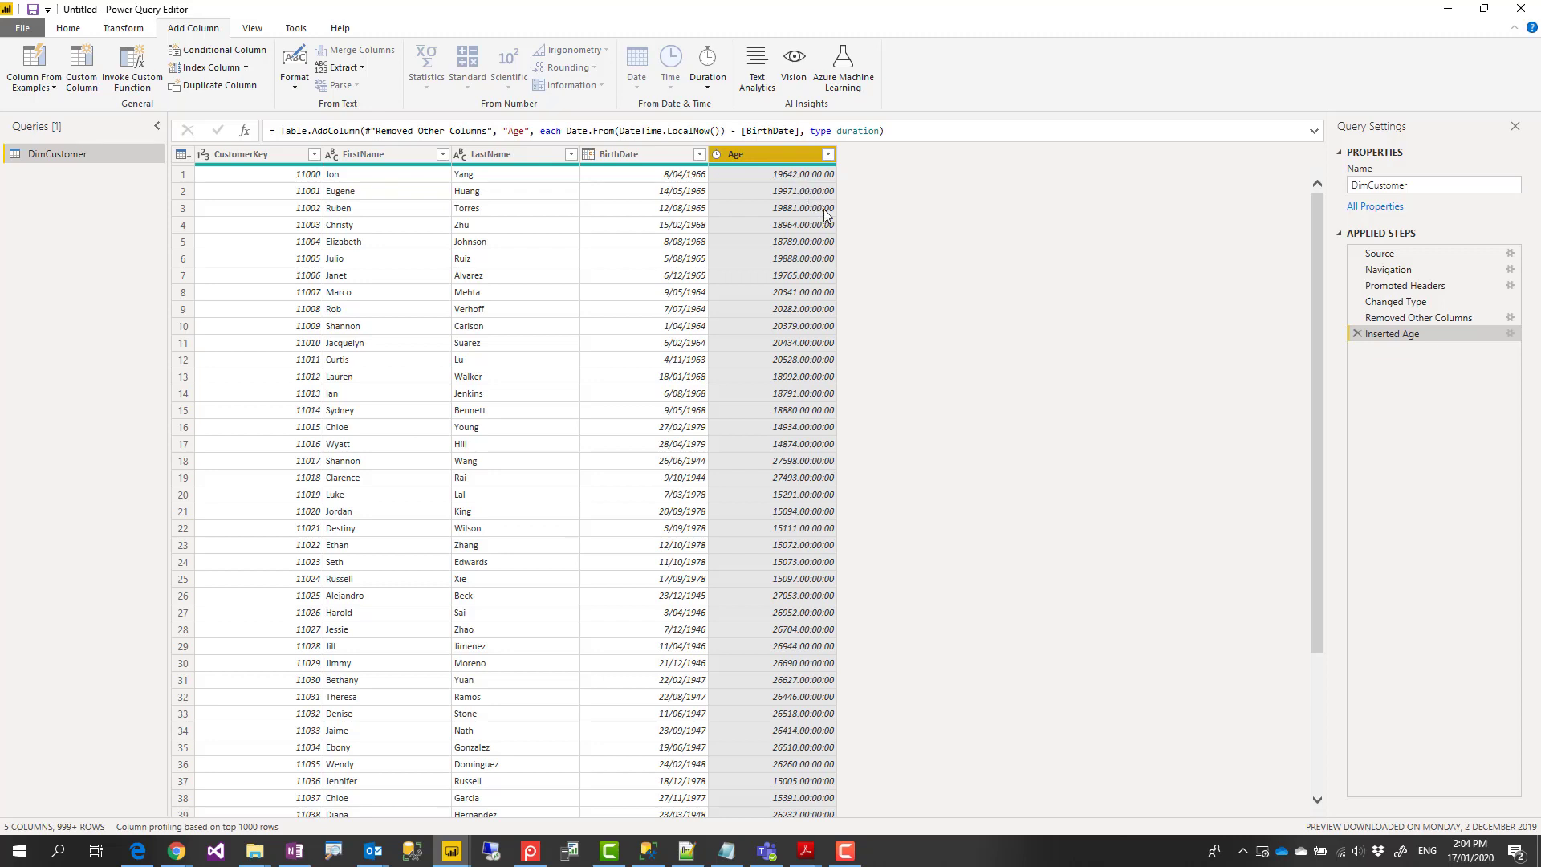
mouse_move(805, 185)
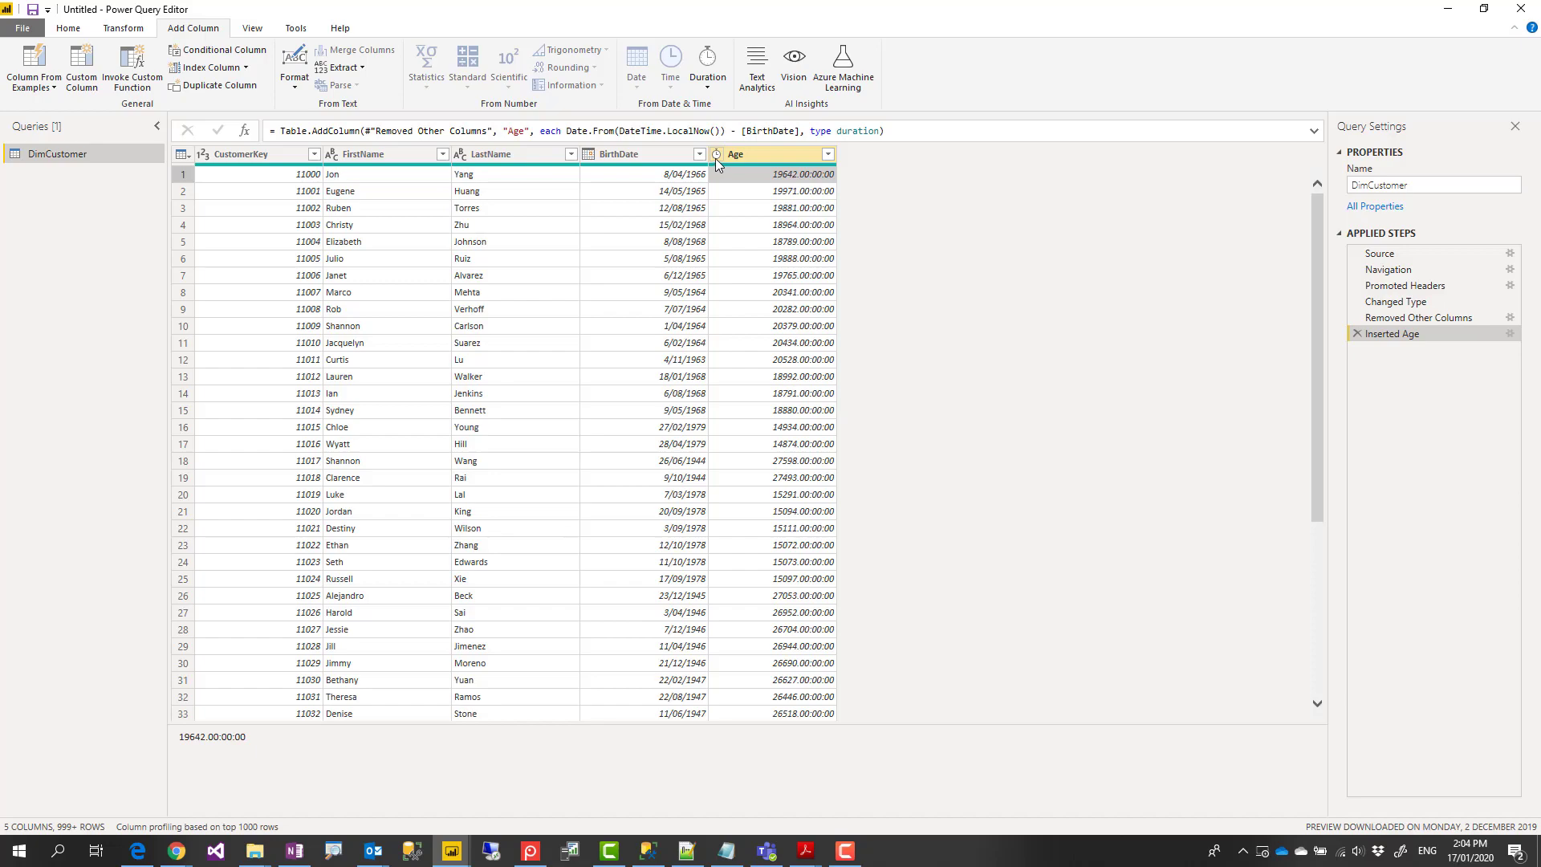
click(718, 154)
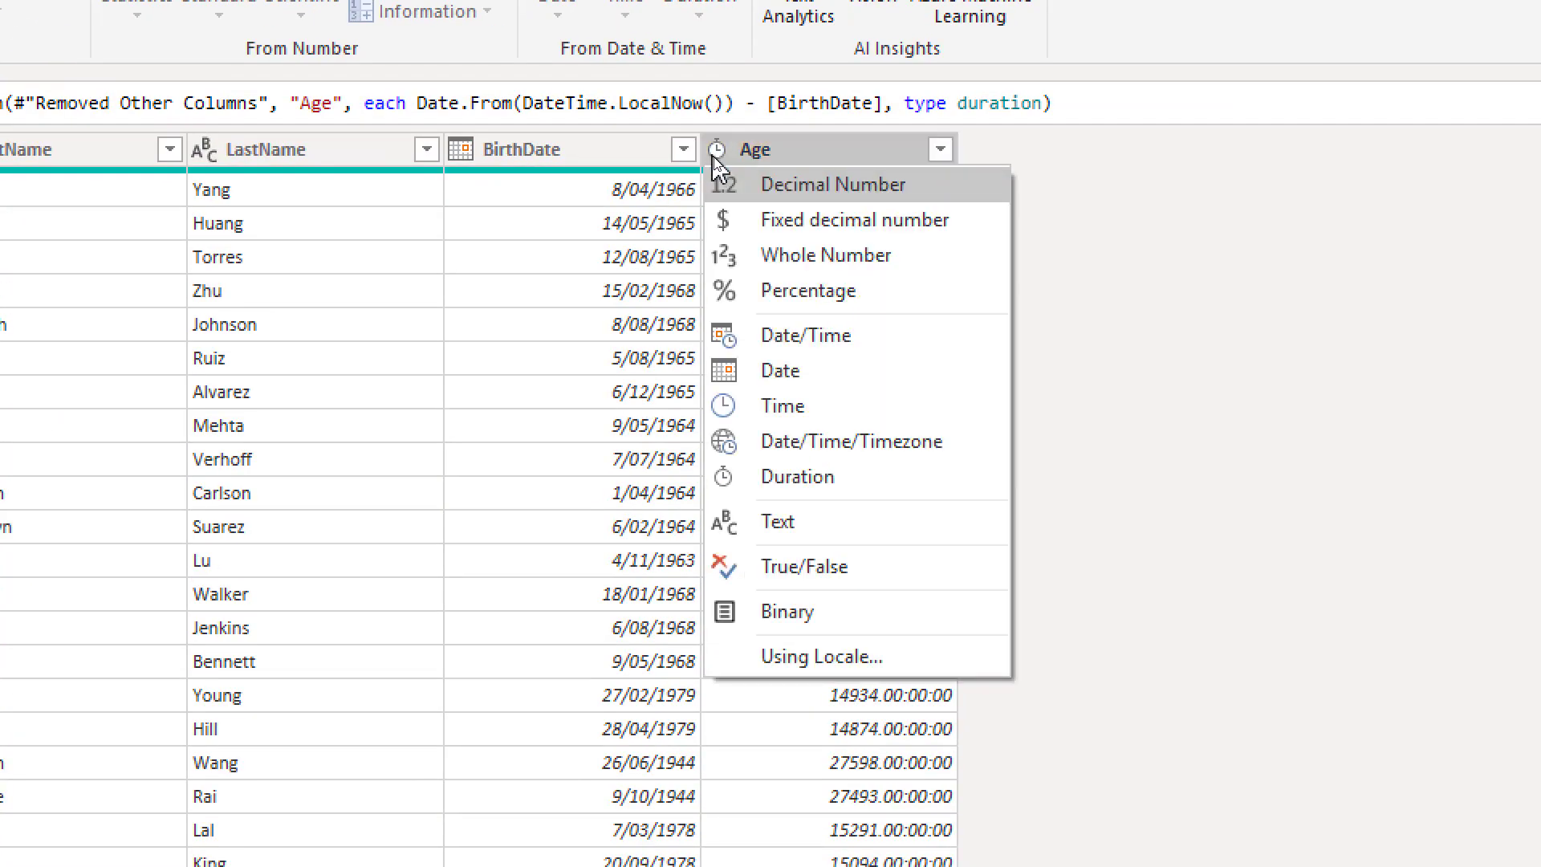
mouse_move(781, 490)
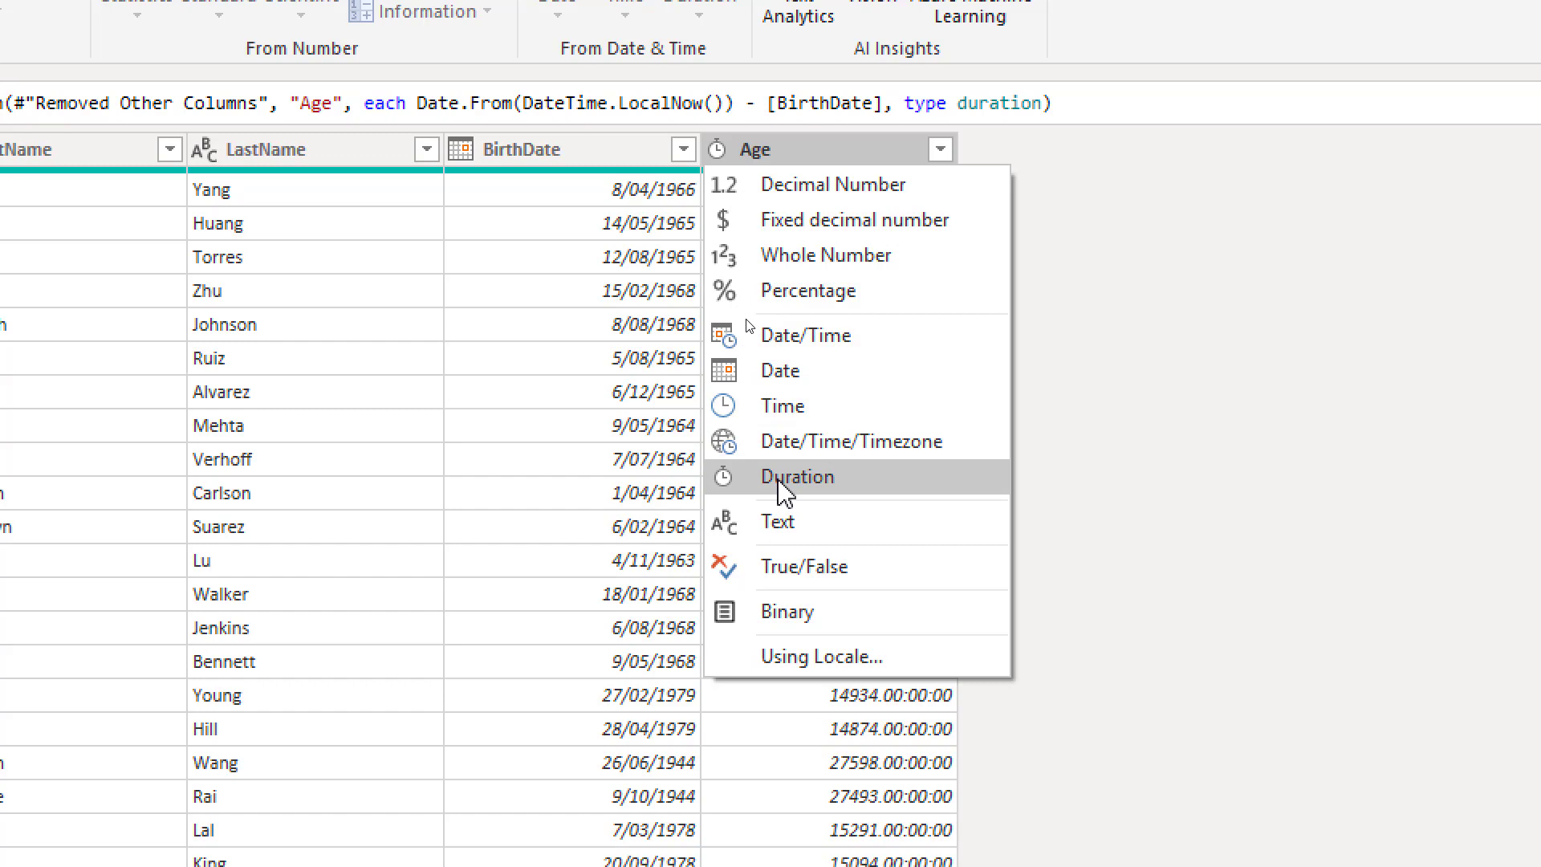
click(796, 476)
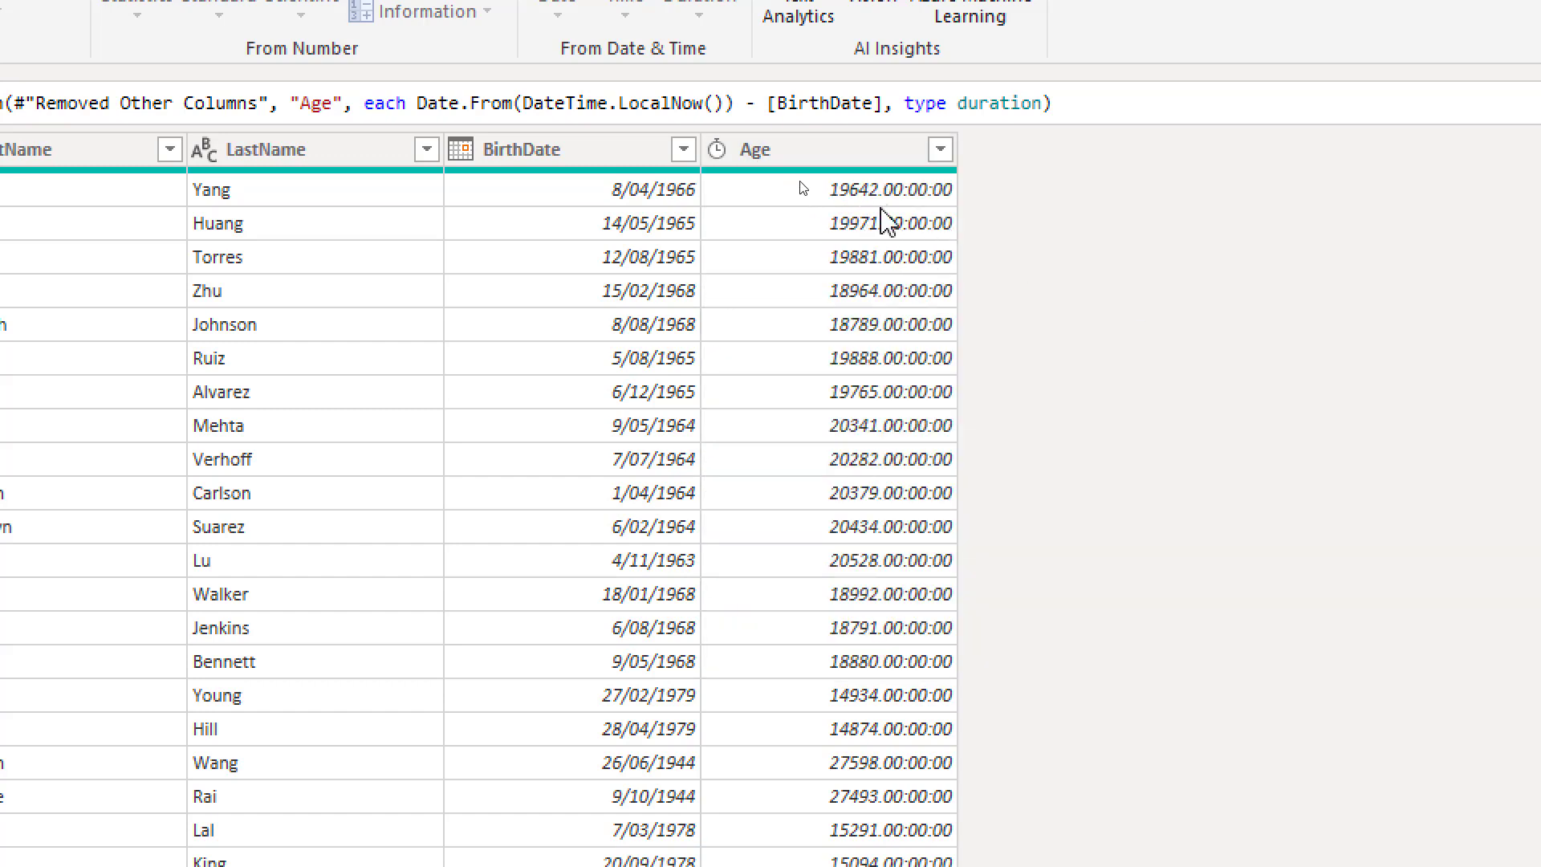
mouse_move(895, 209)
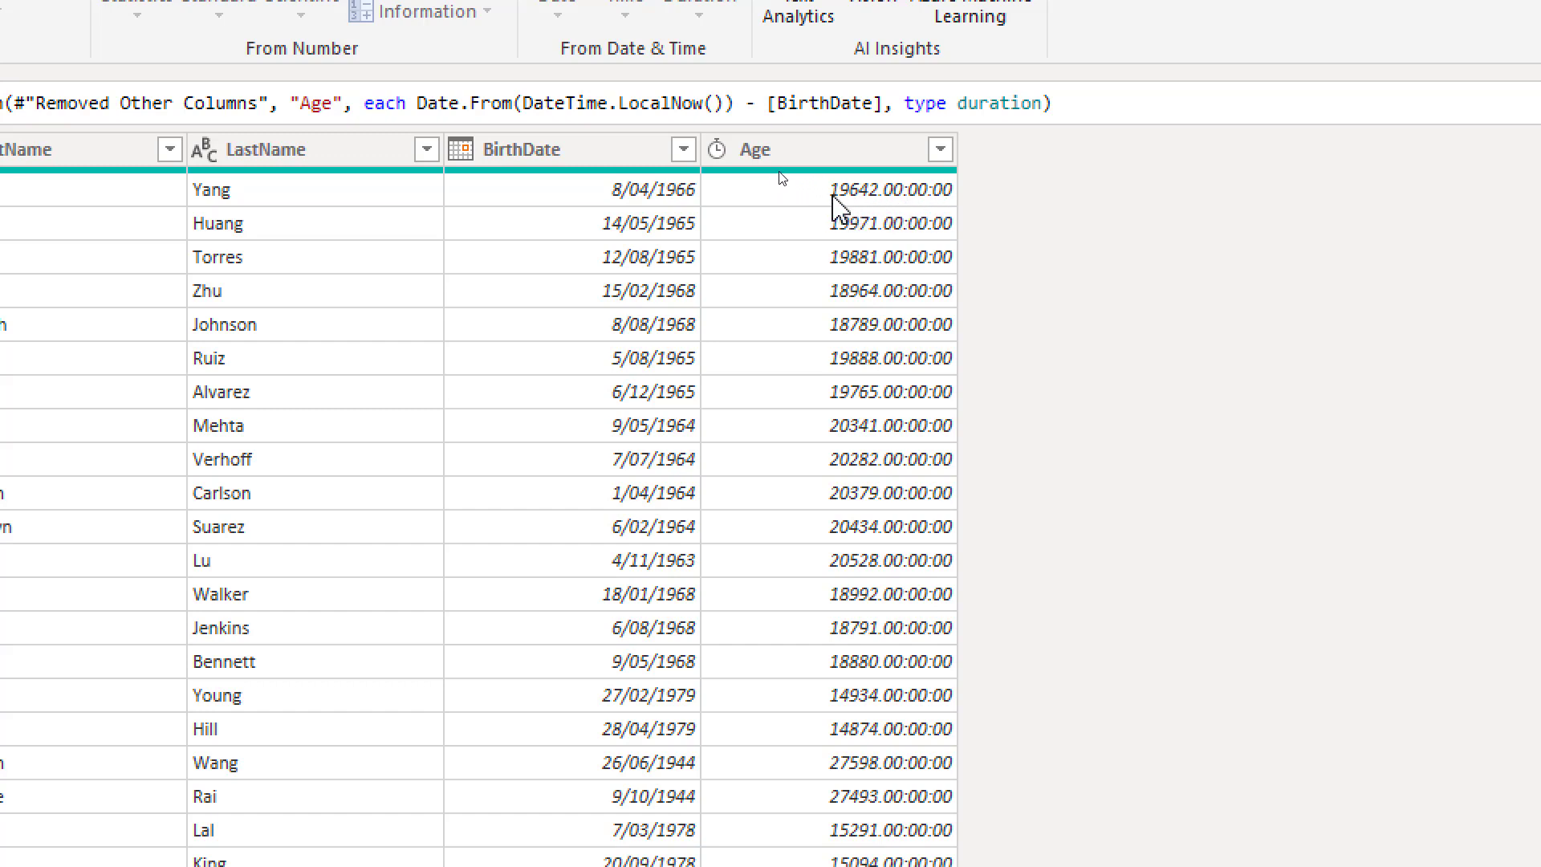
mouse_move(905, 207)
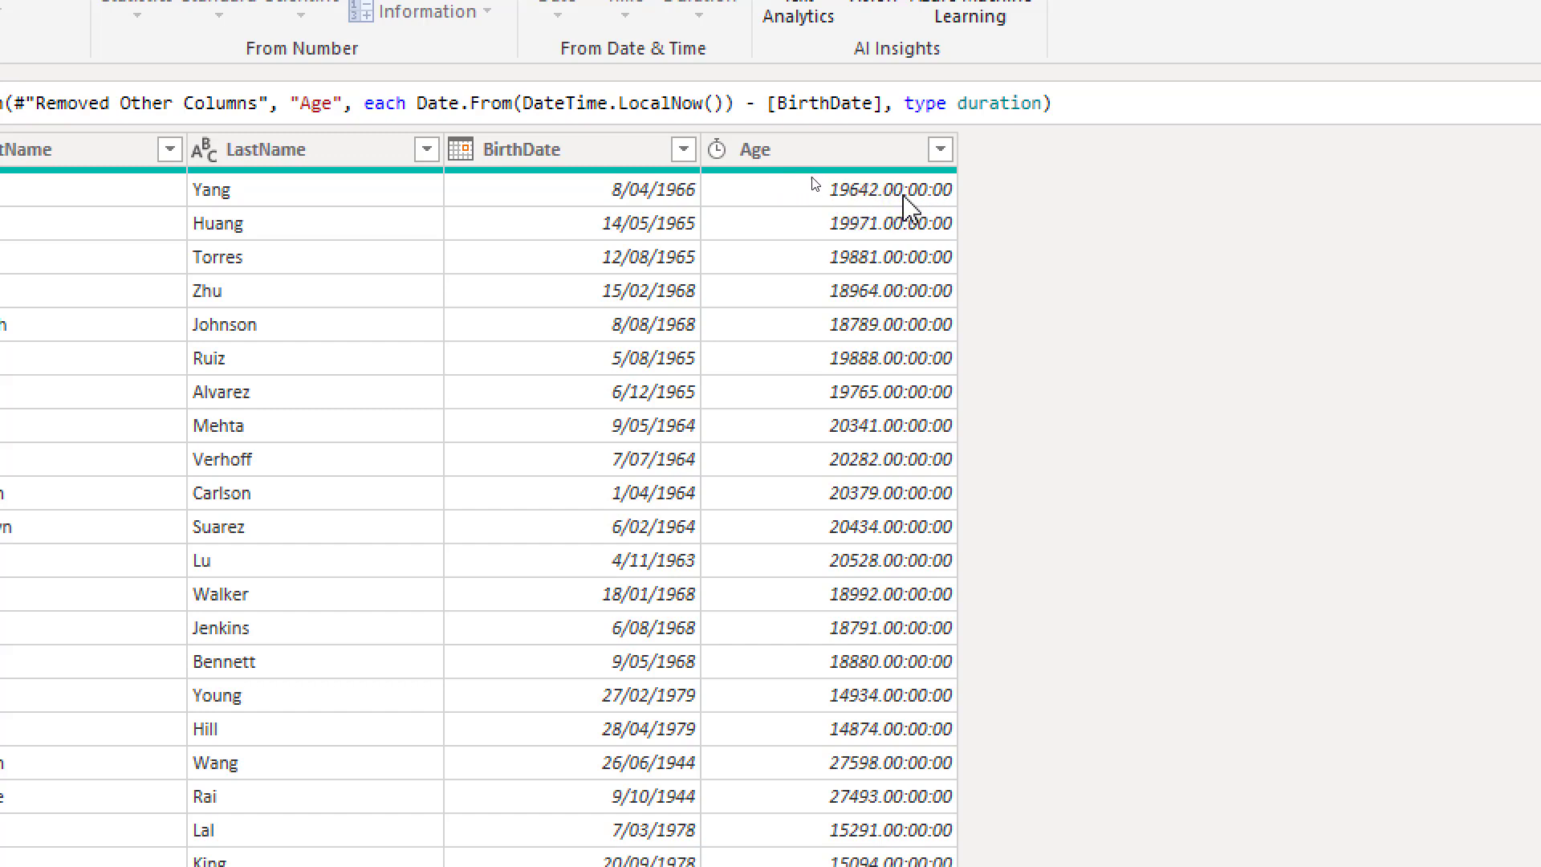
mouse_move(944, 211)
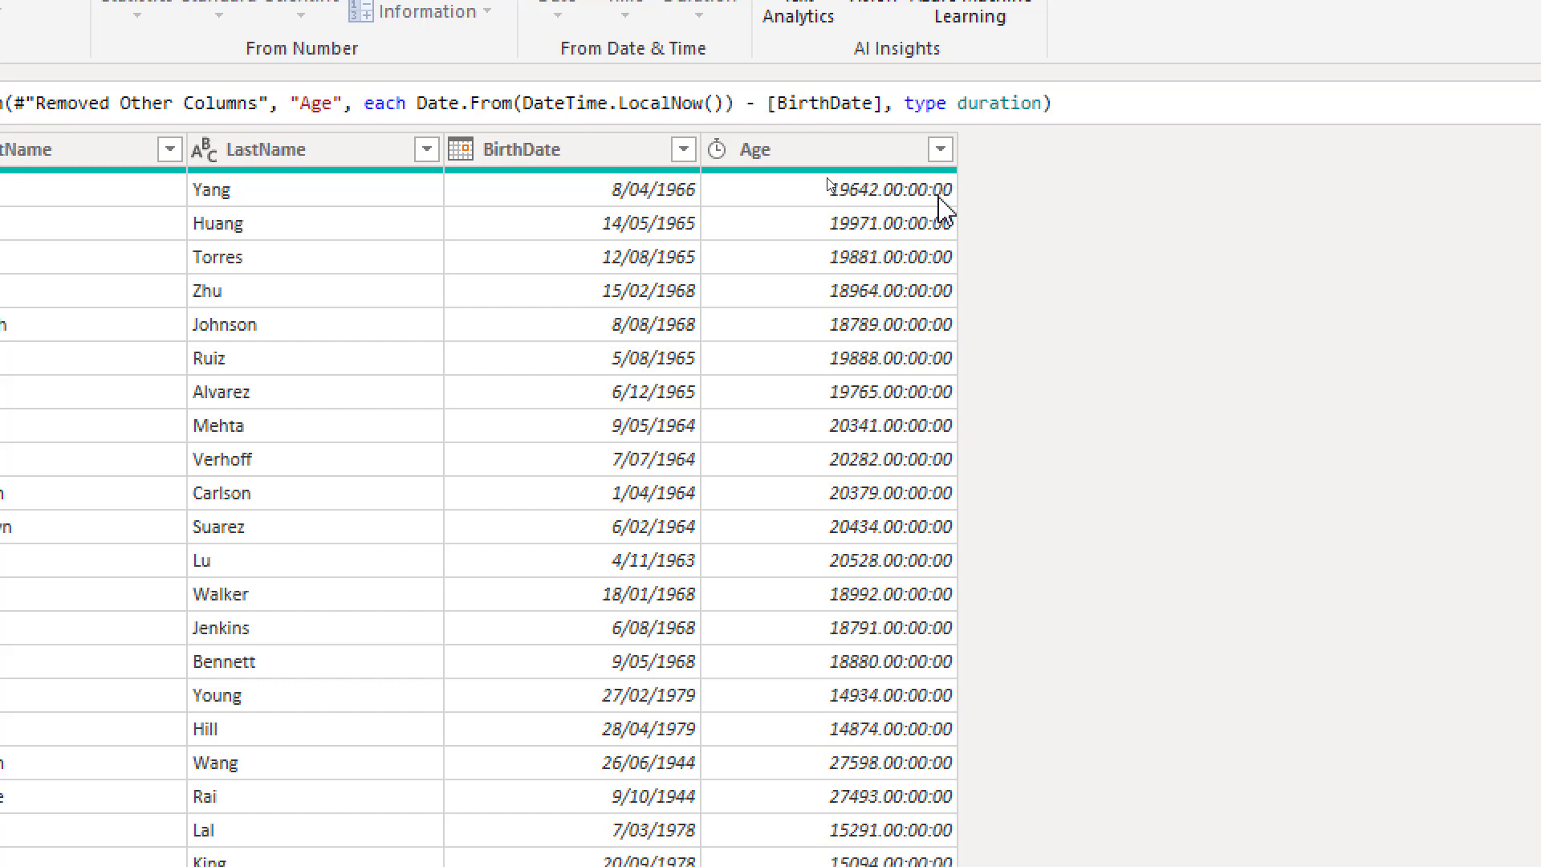
mouse_move(902, 233)
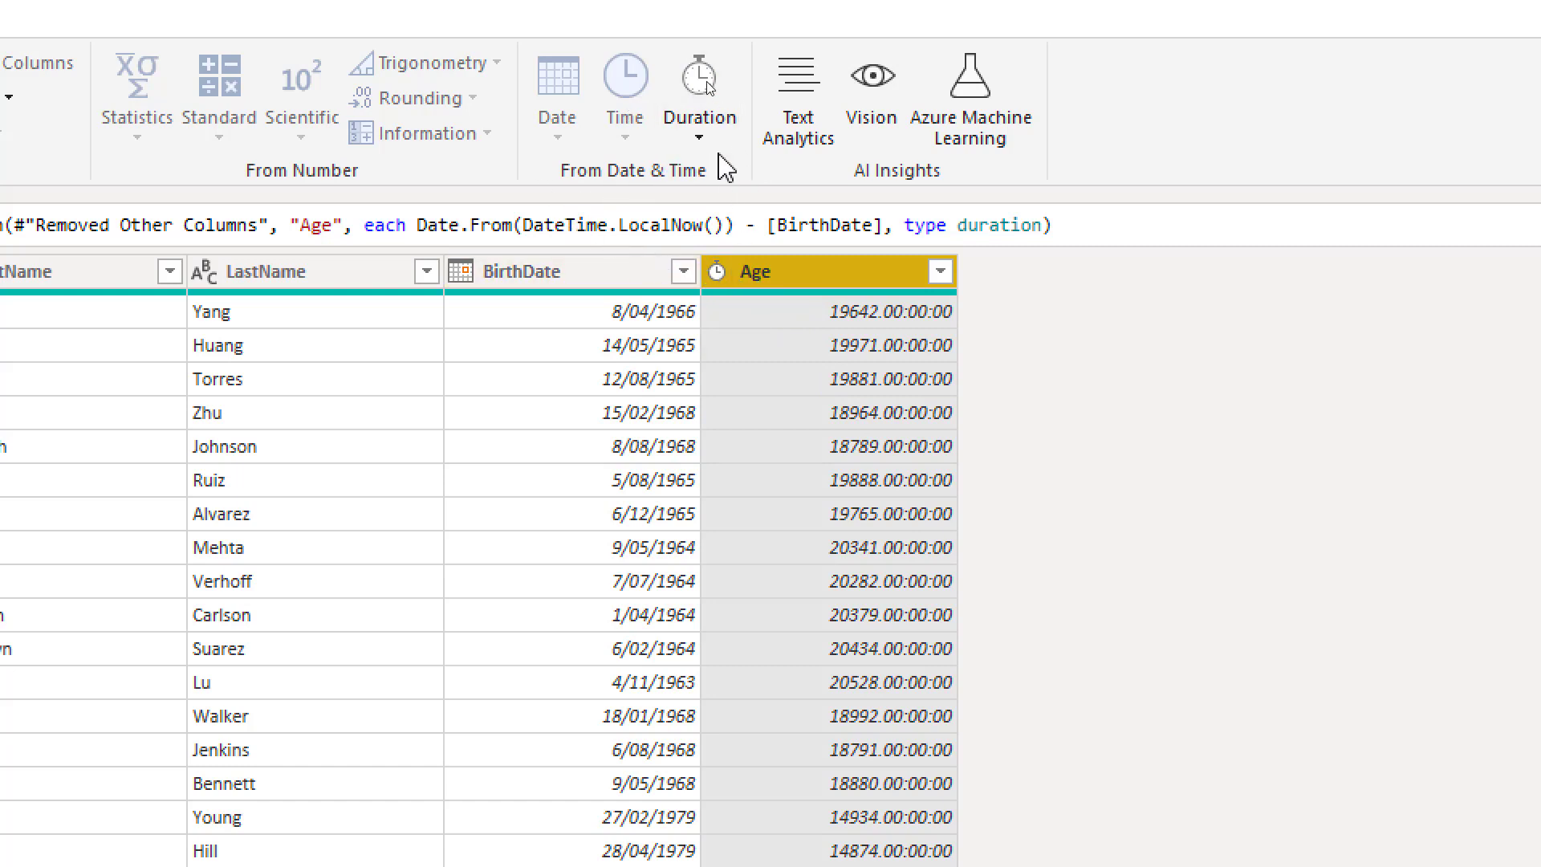
- Convert the Age durations into a Total Years column of decimal years
click(699, 88)
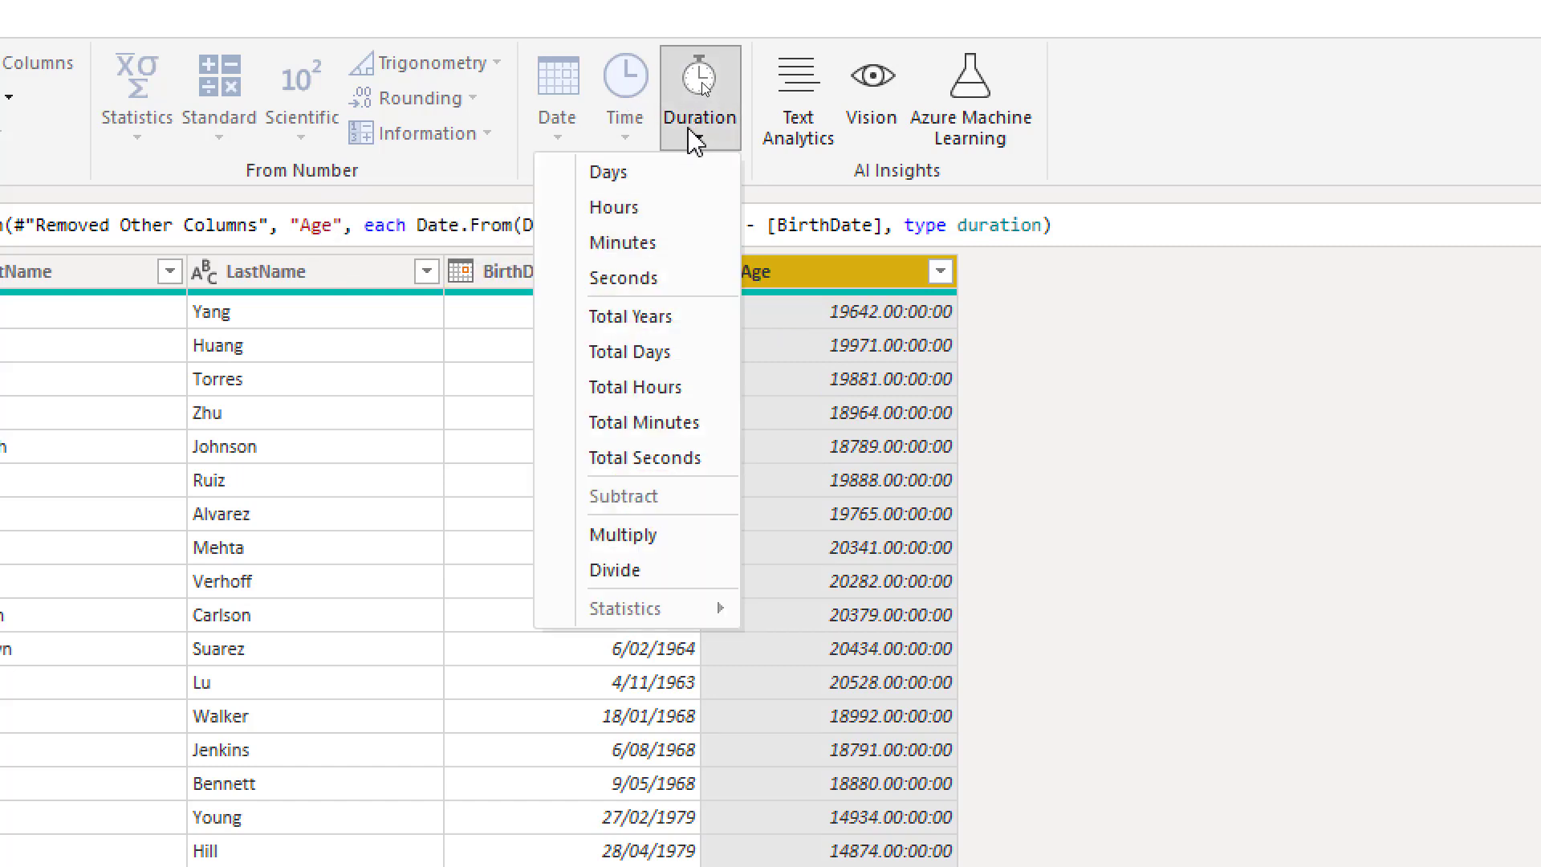
mouse_move(637, 352)
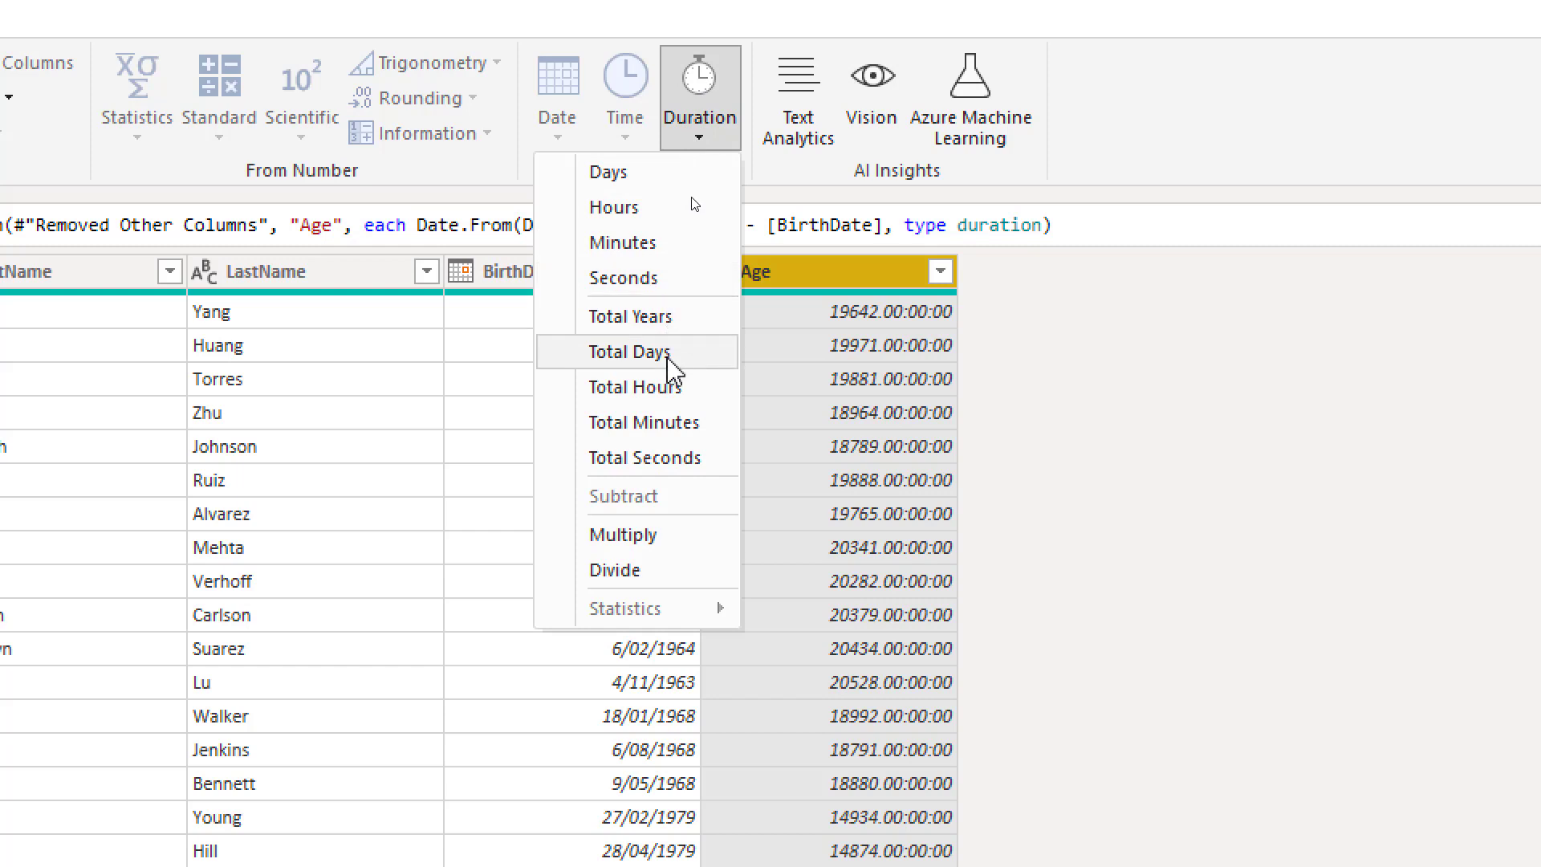
mouse_move(622, 242)
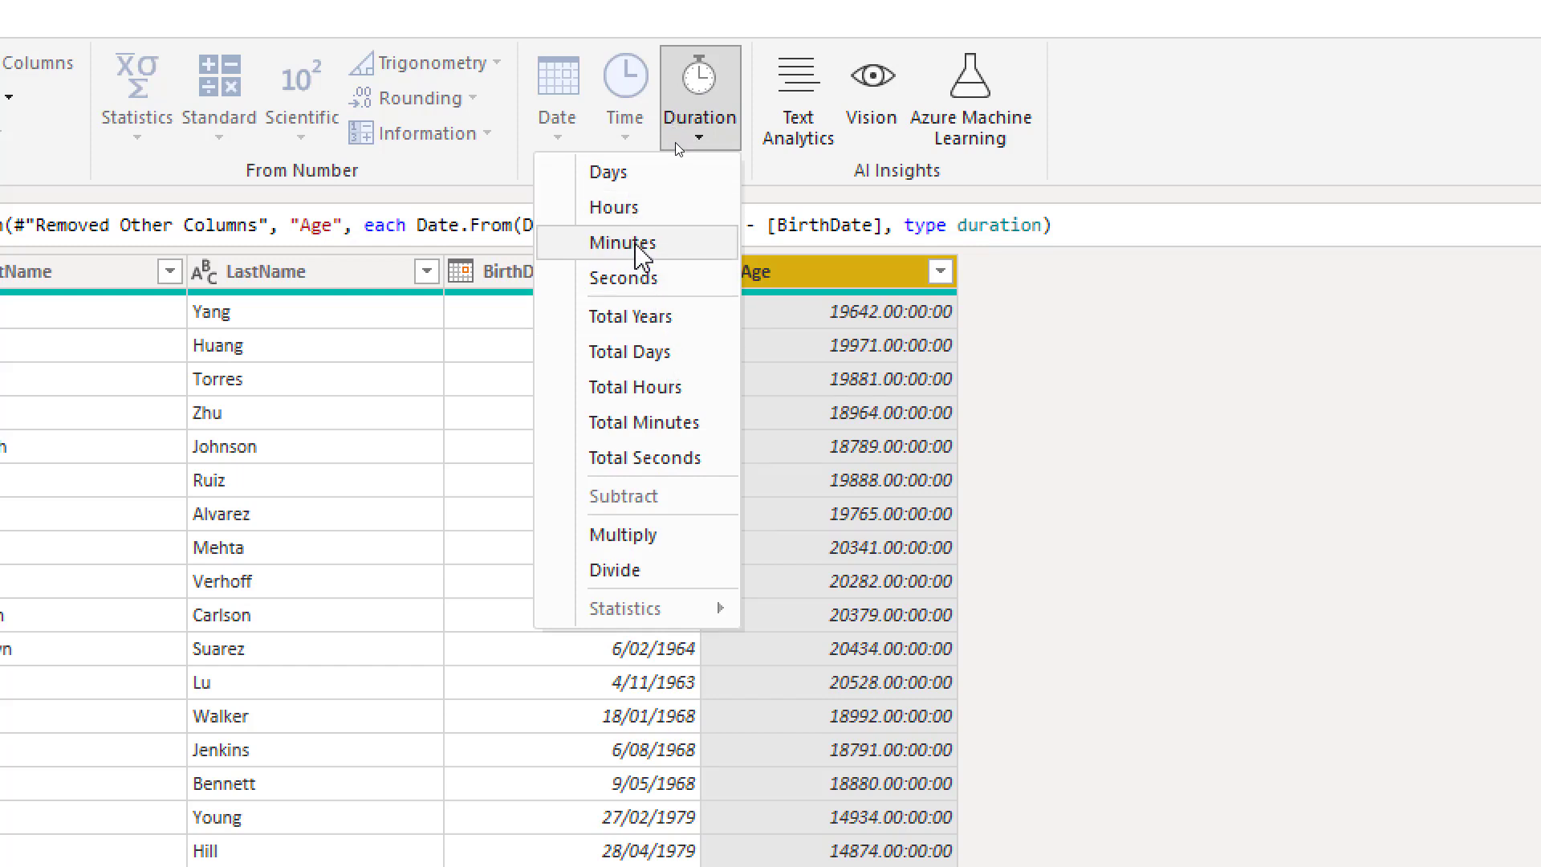
mouse_move(642, 316)
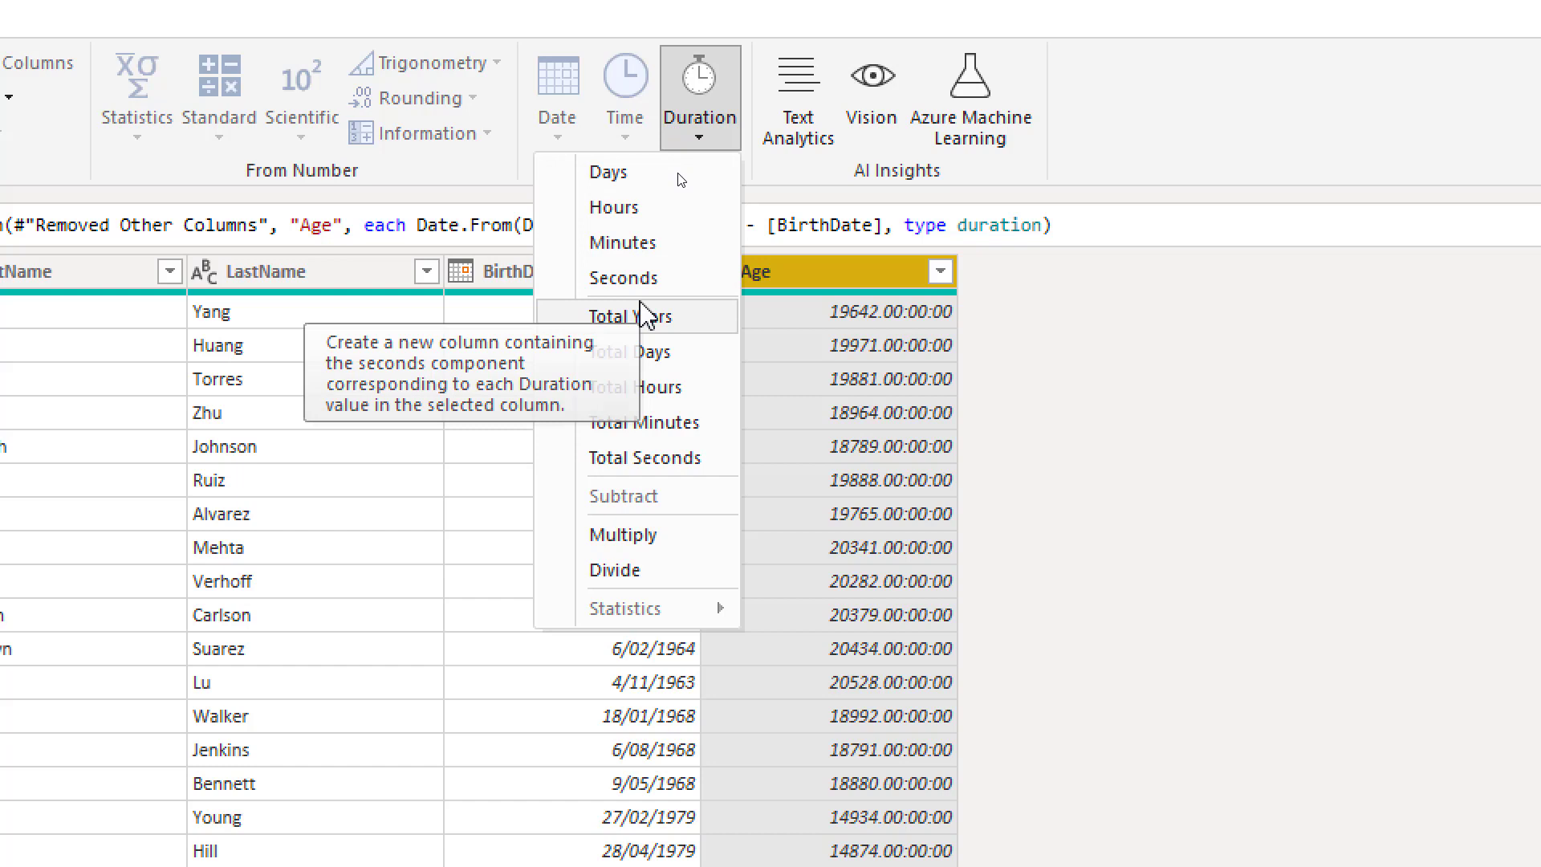
mouse_move(648, 328)
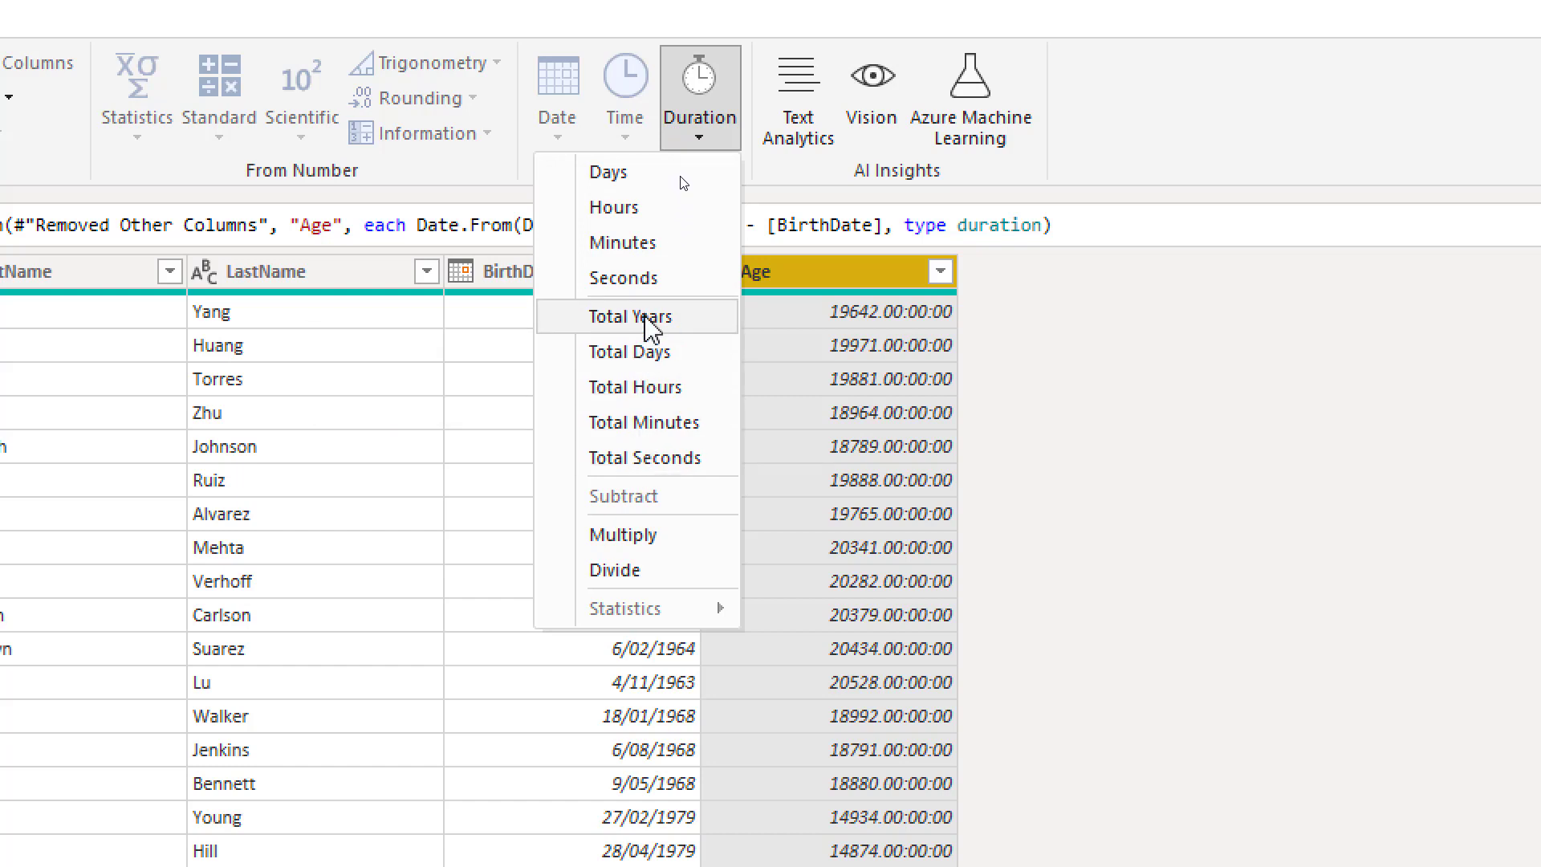
click(630, 316)
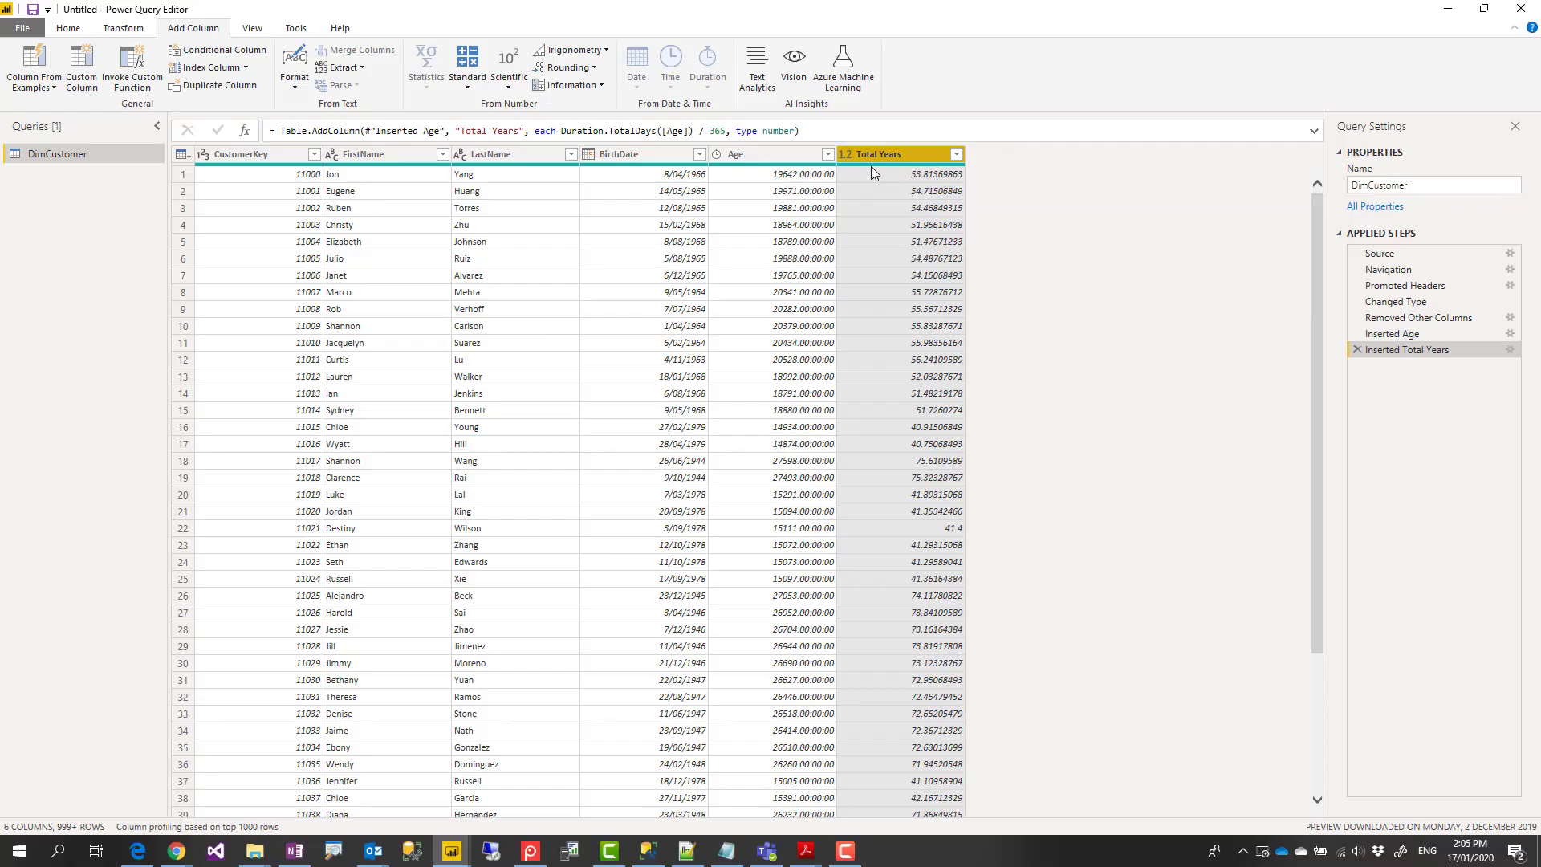
mouse_move(1004, 207)
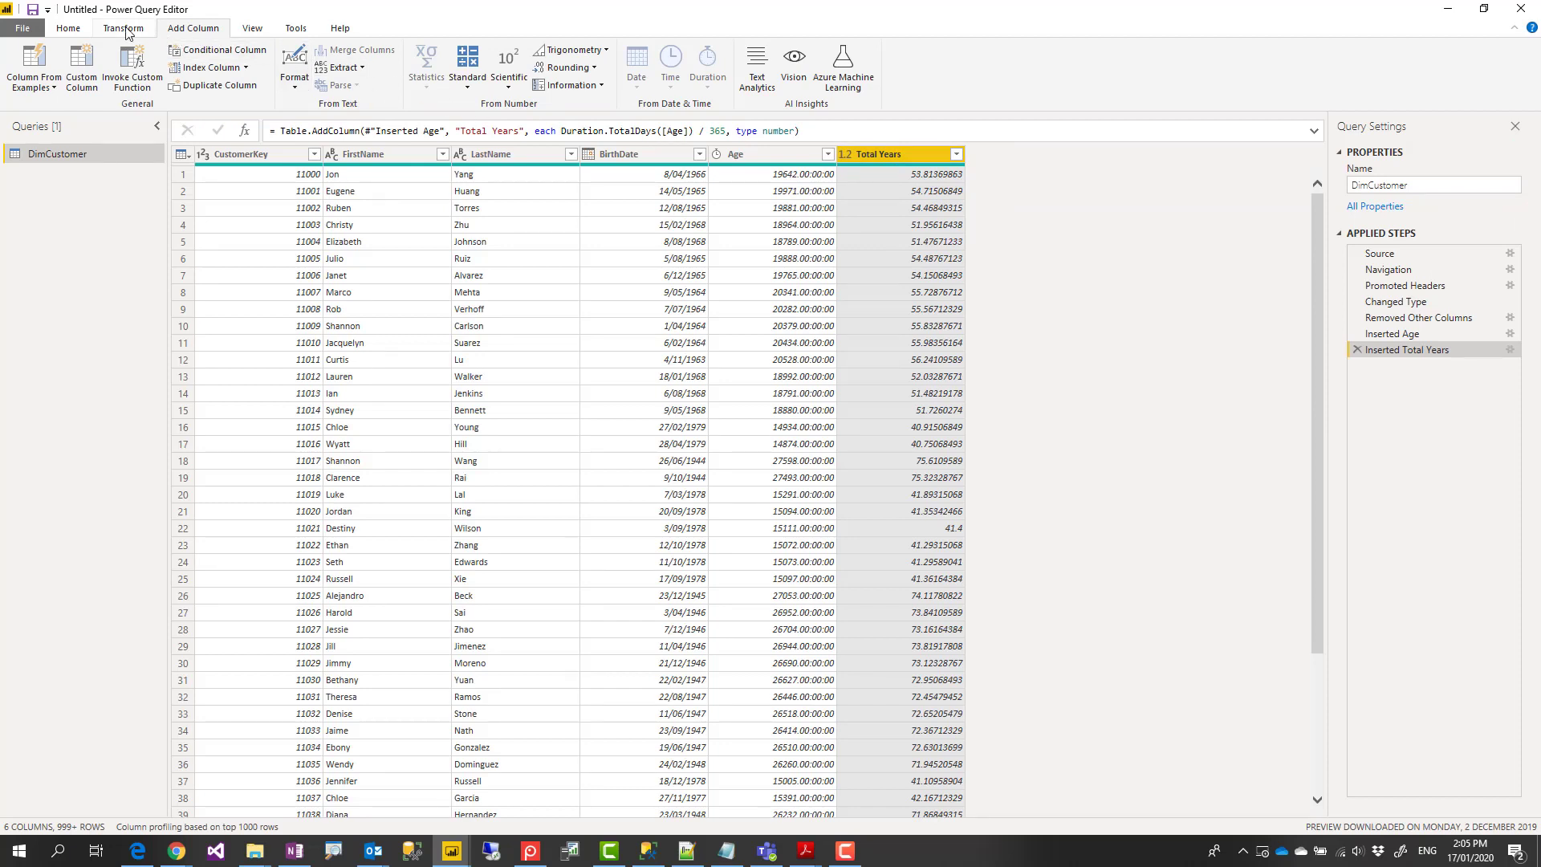
- Round the Total Years values down to whole numbers like 53
click(122, 27)
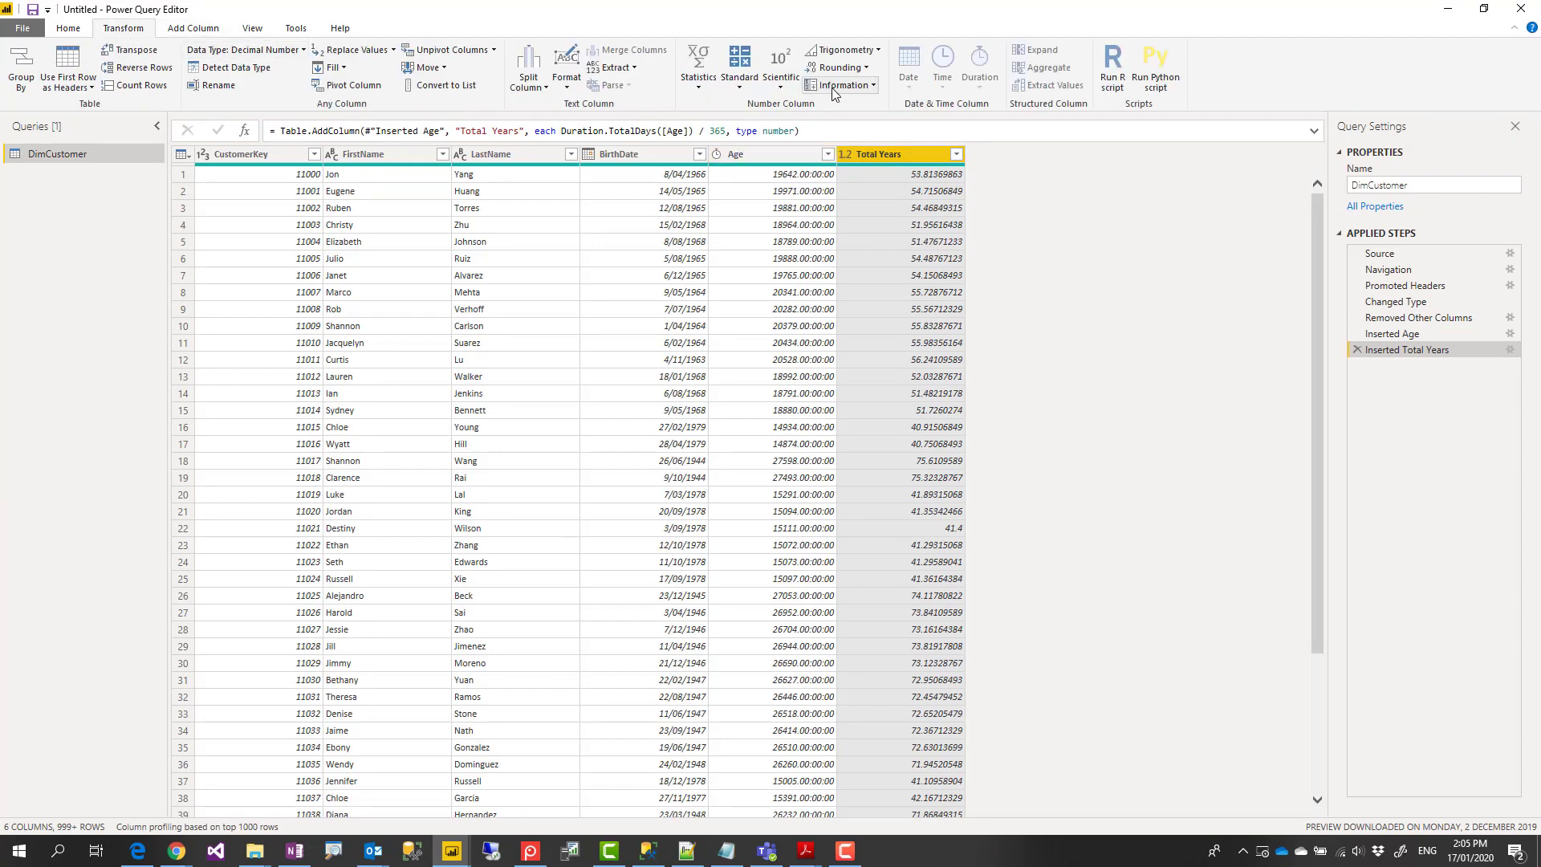
click(836, 67)
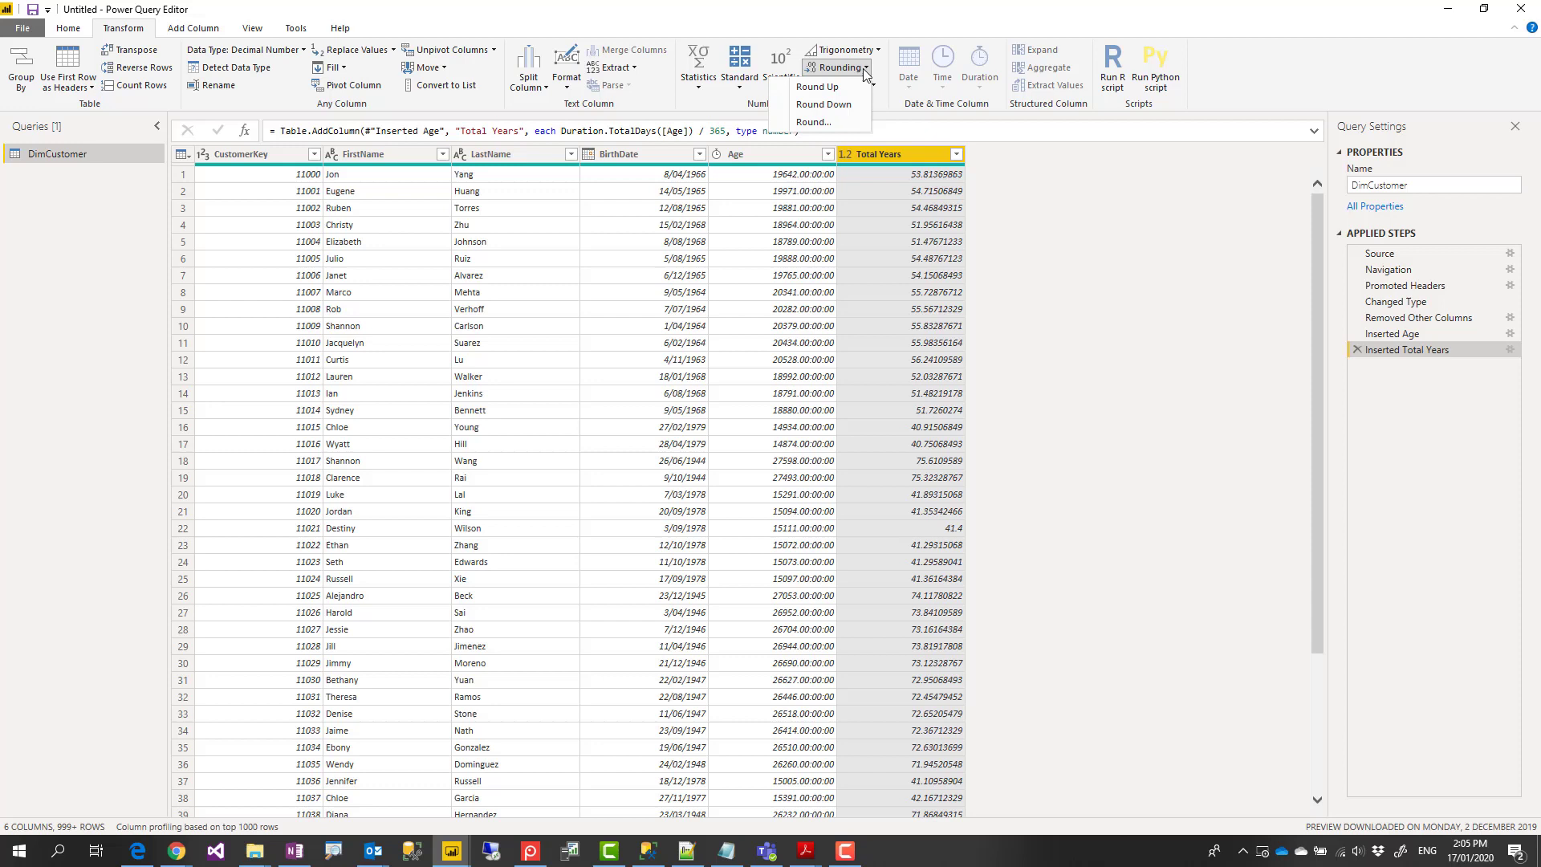
mouse_move(823, 105)
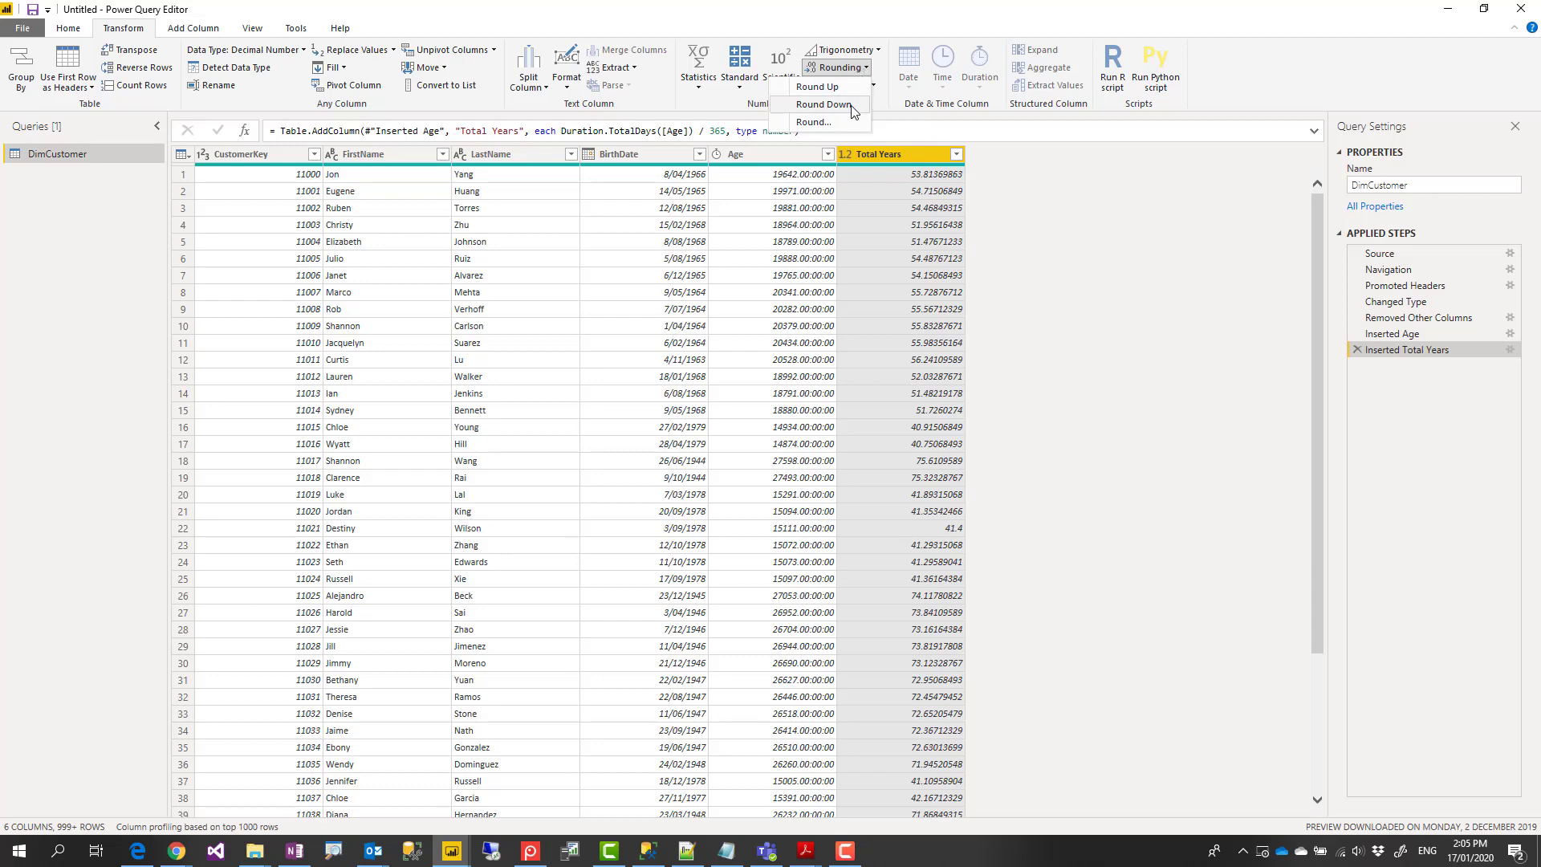
click(823, 104)
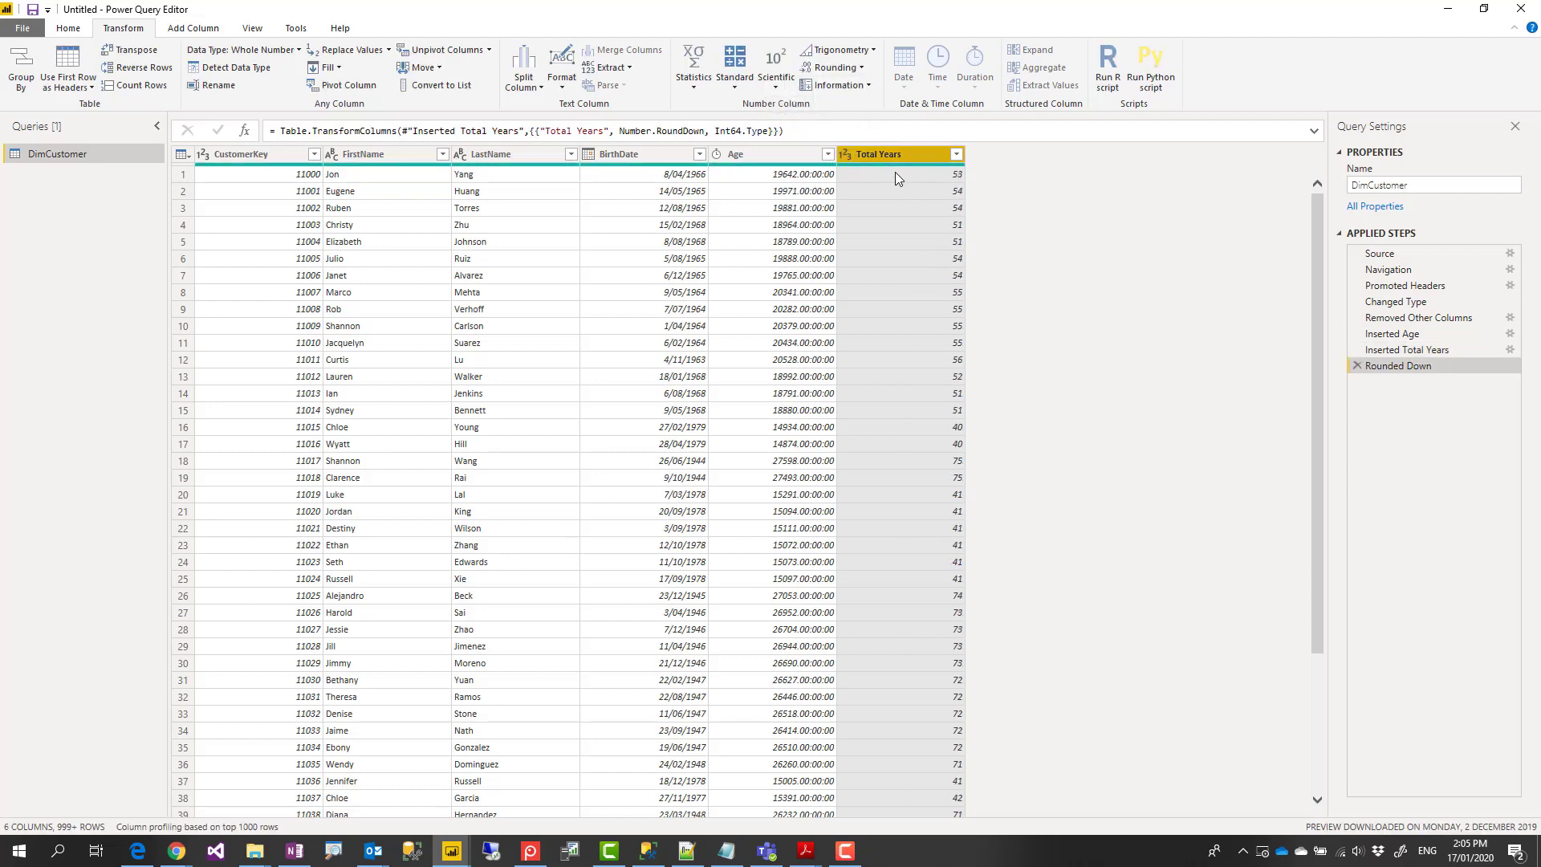
mouse_move(941, 187)
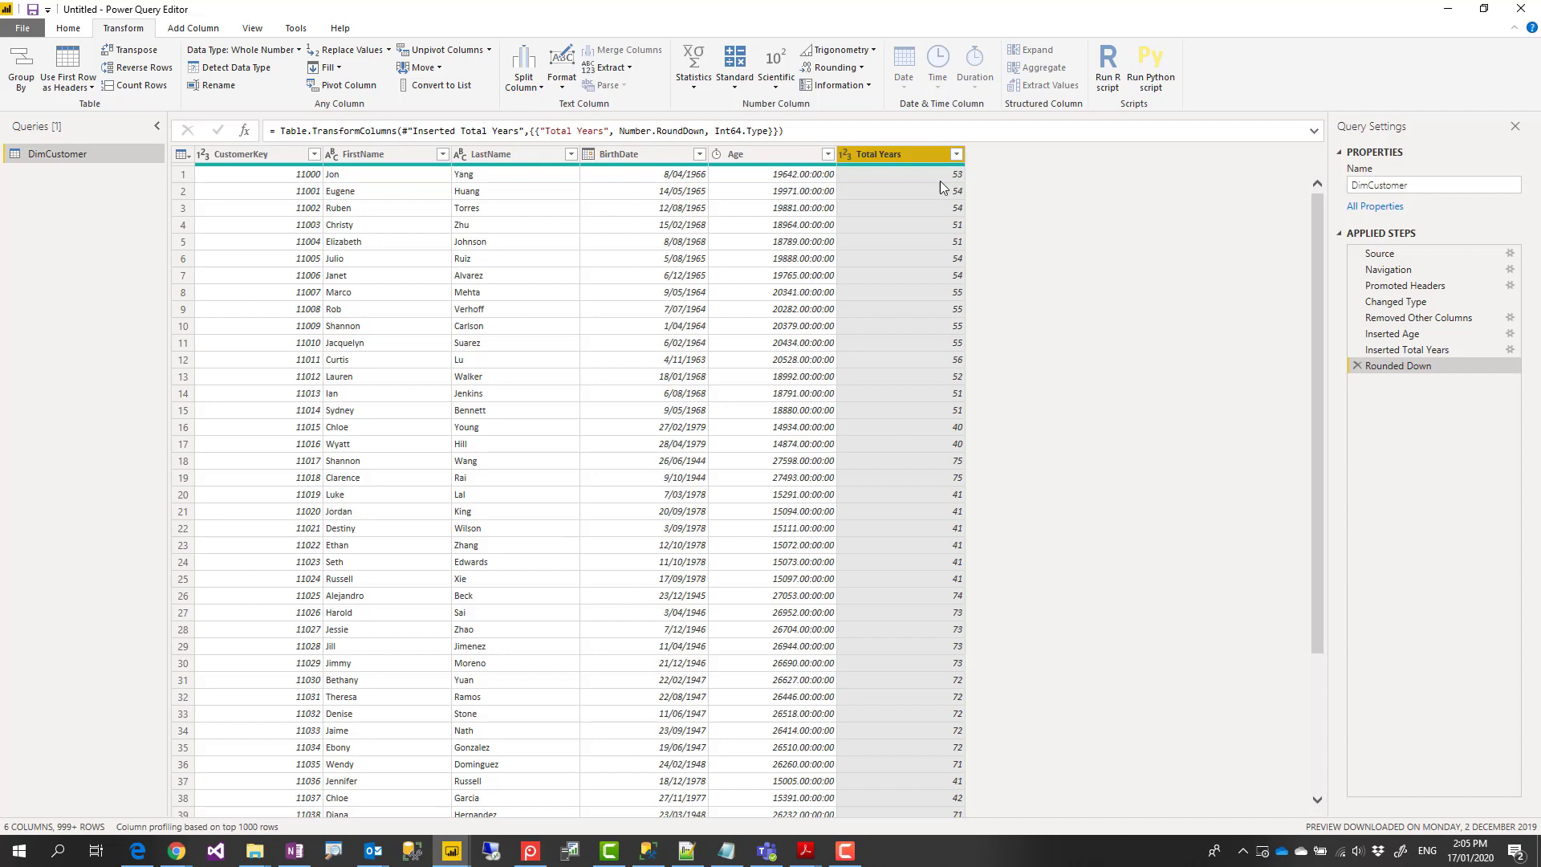
mouse_move(923, 178)
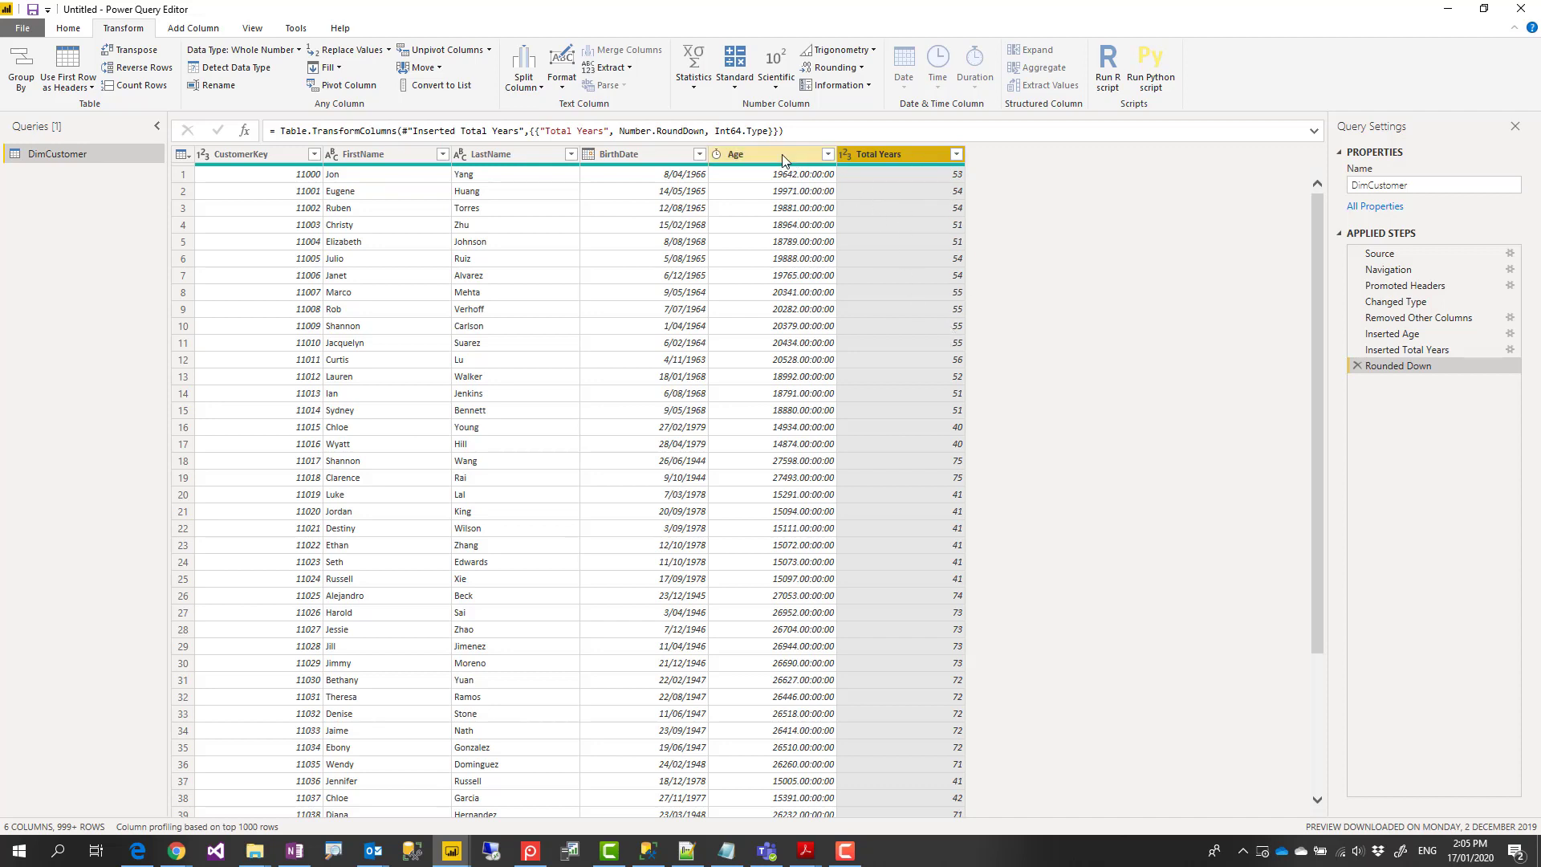
- Select the old duration Age column
click(766, 153)
text(Age)
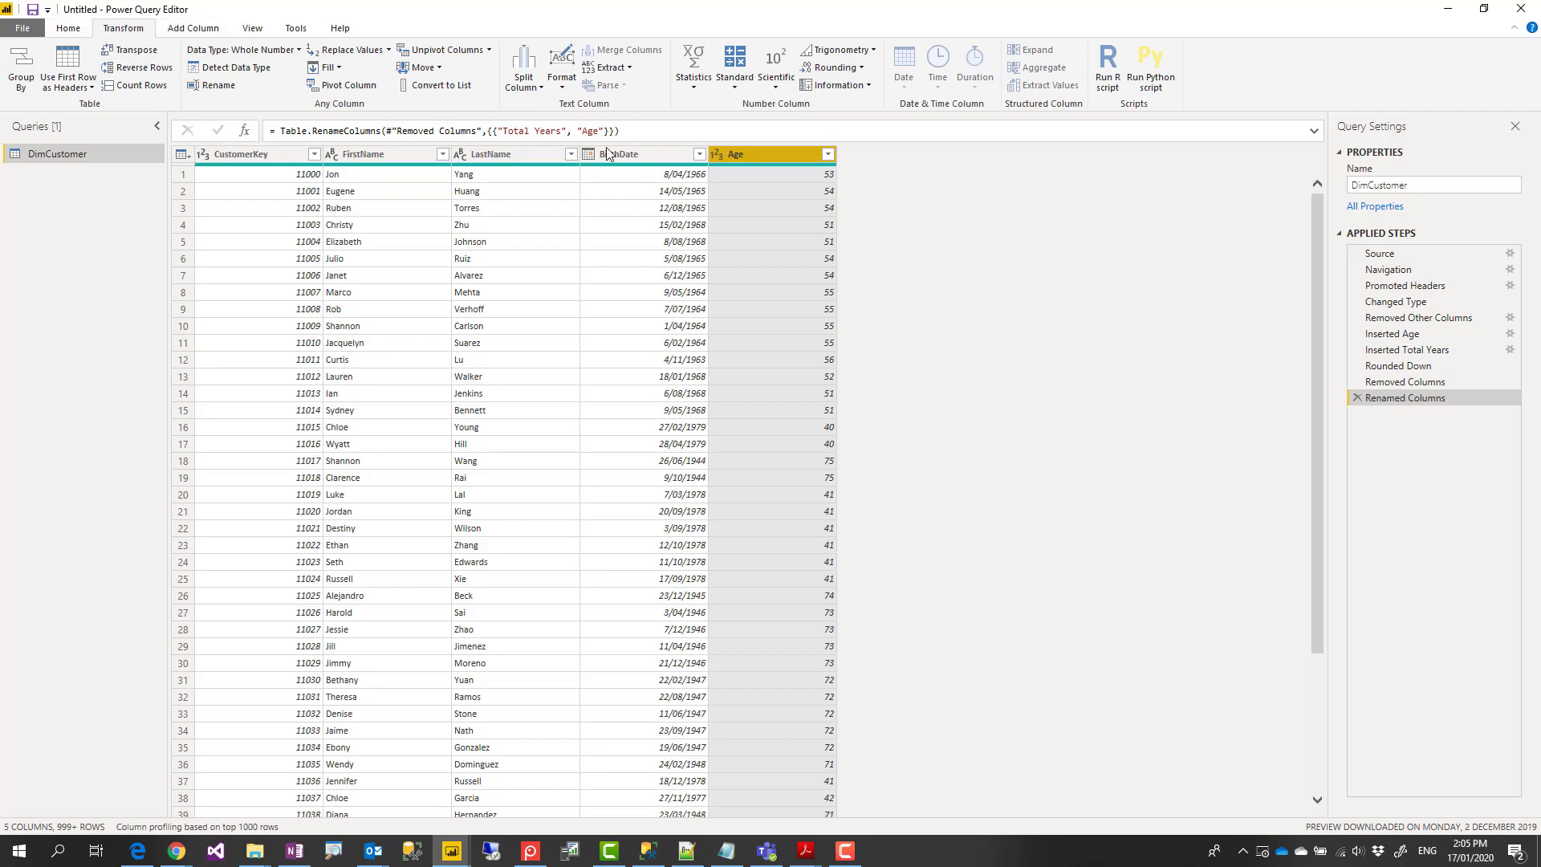
mouse_move(745, 204)
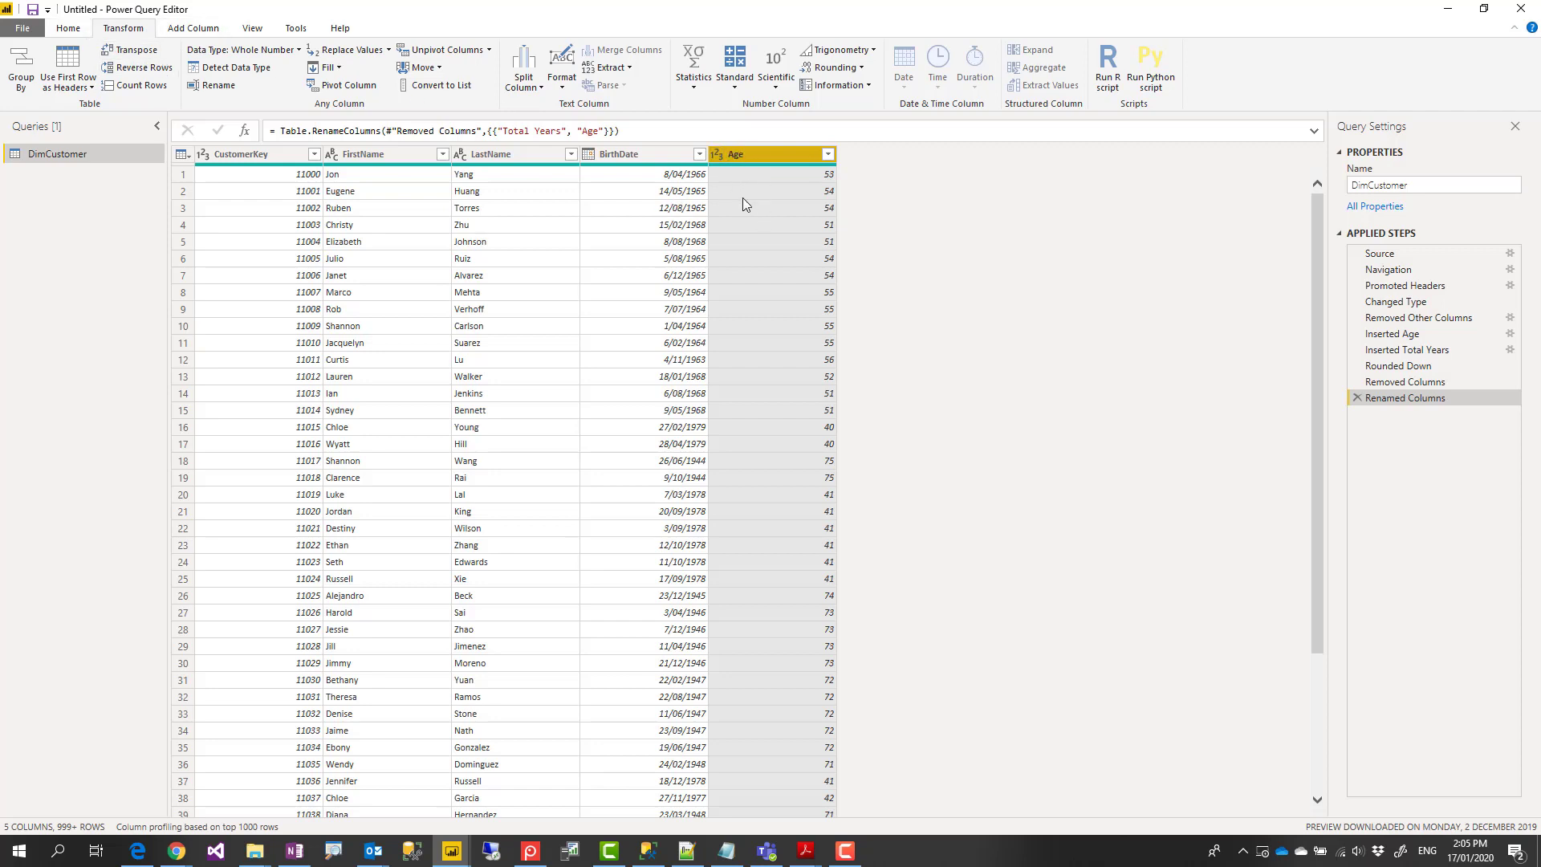
mouse_move(786, 178)
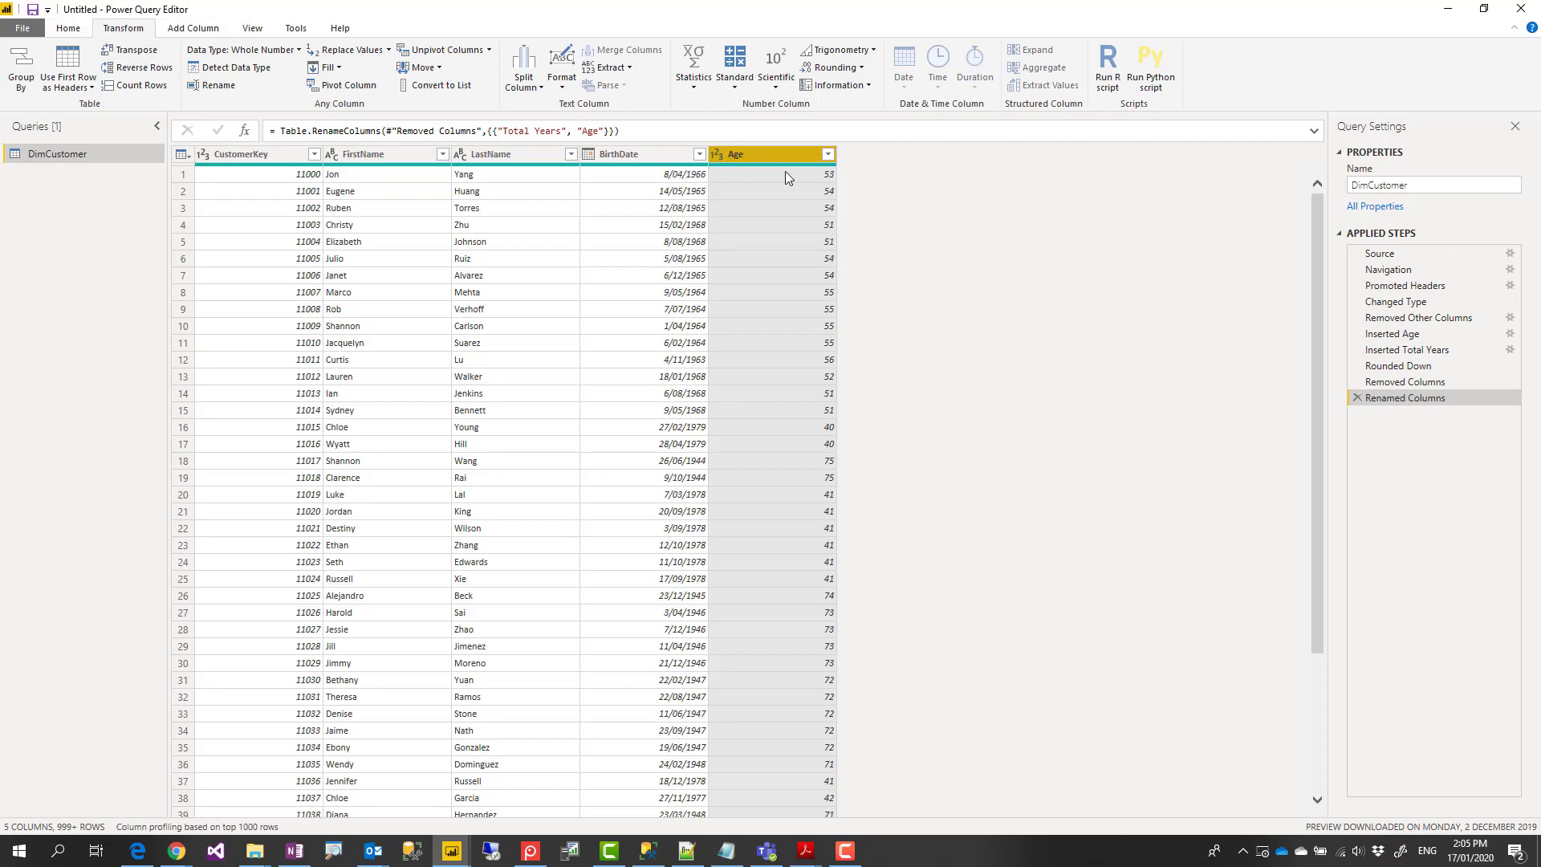
mouse_move(929, 204)
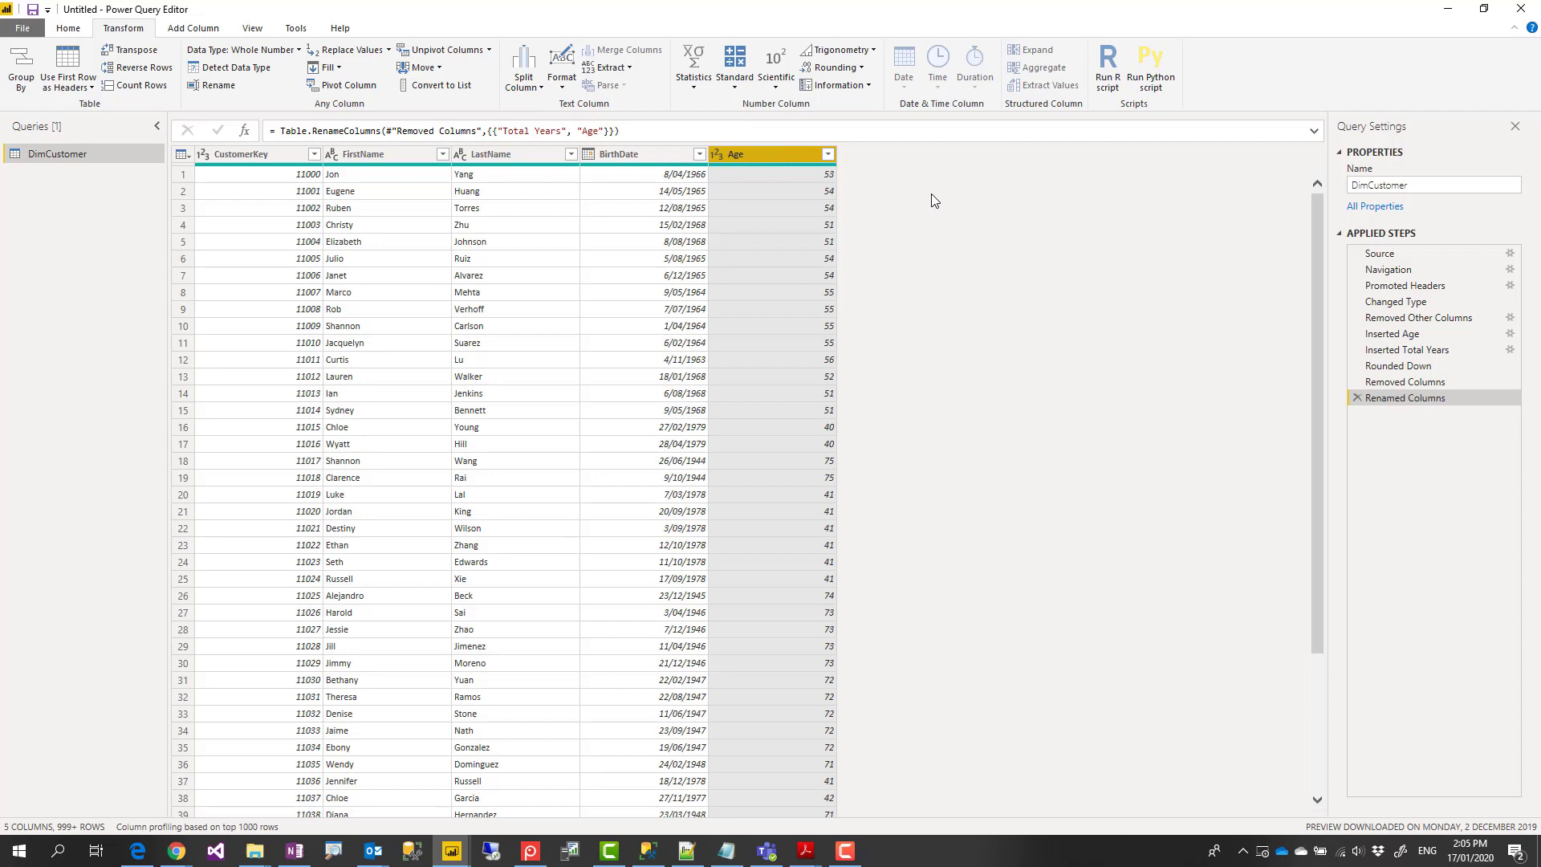
mouse_move(638, 252)
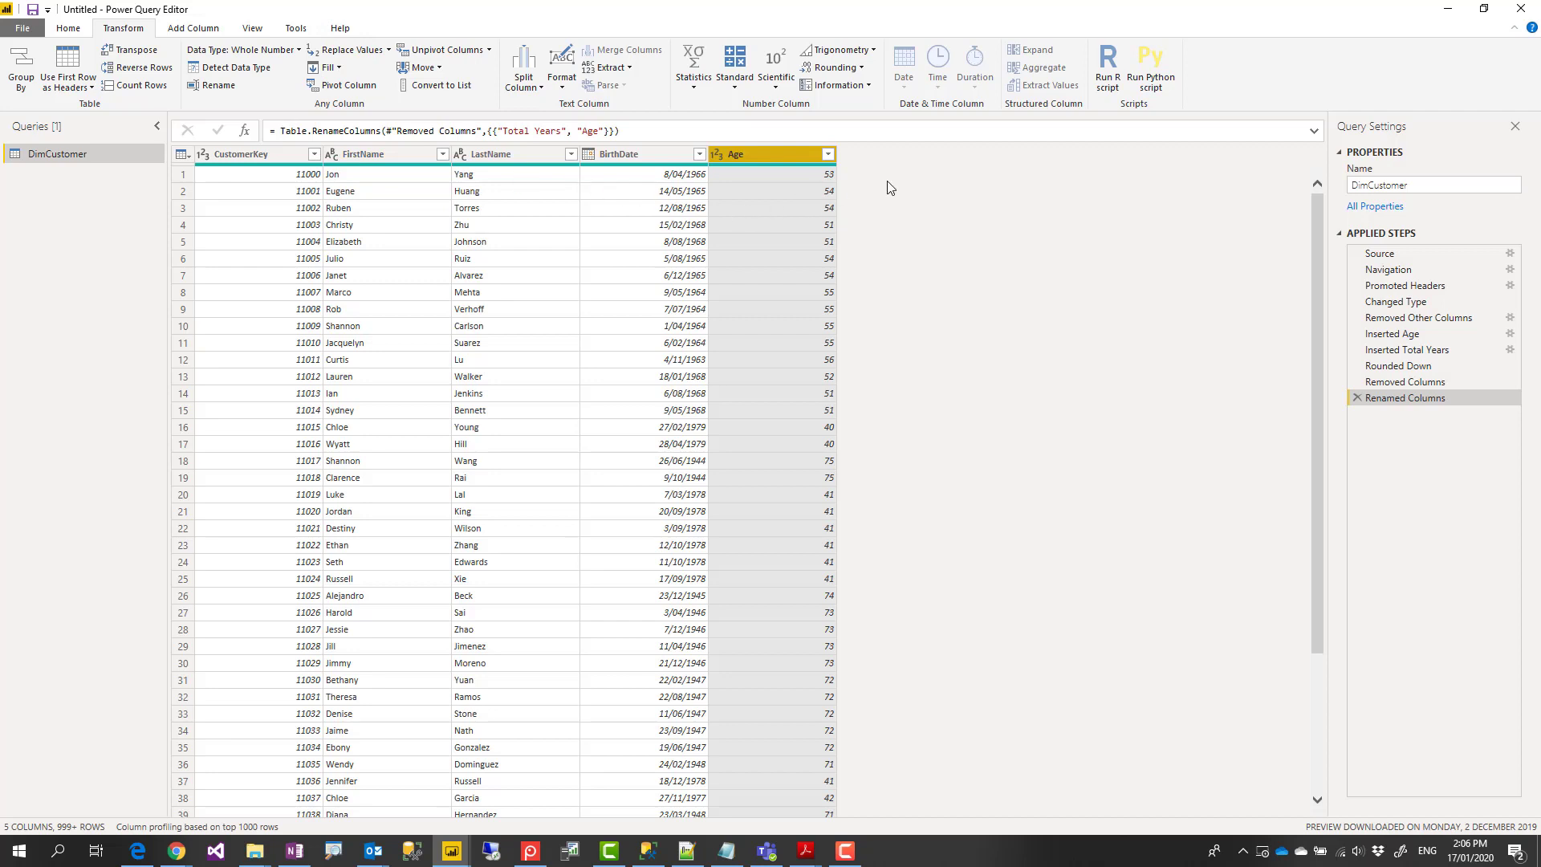
mouse_move(784, 284)
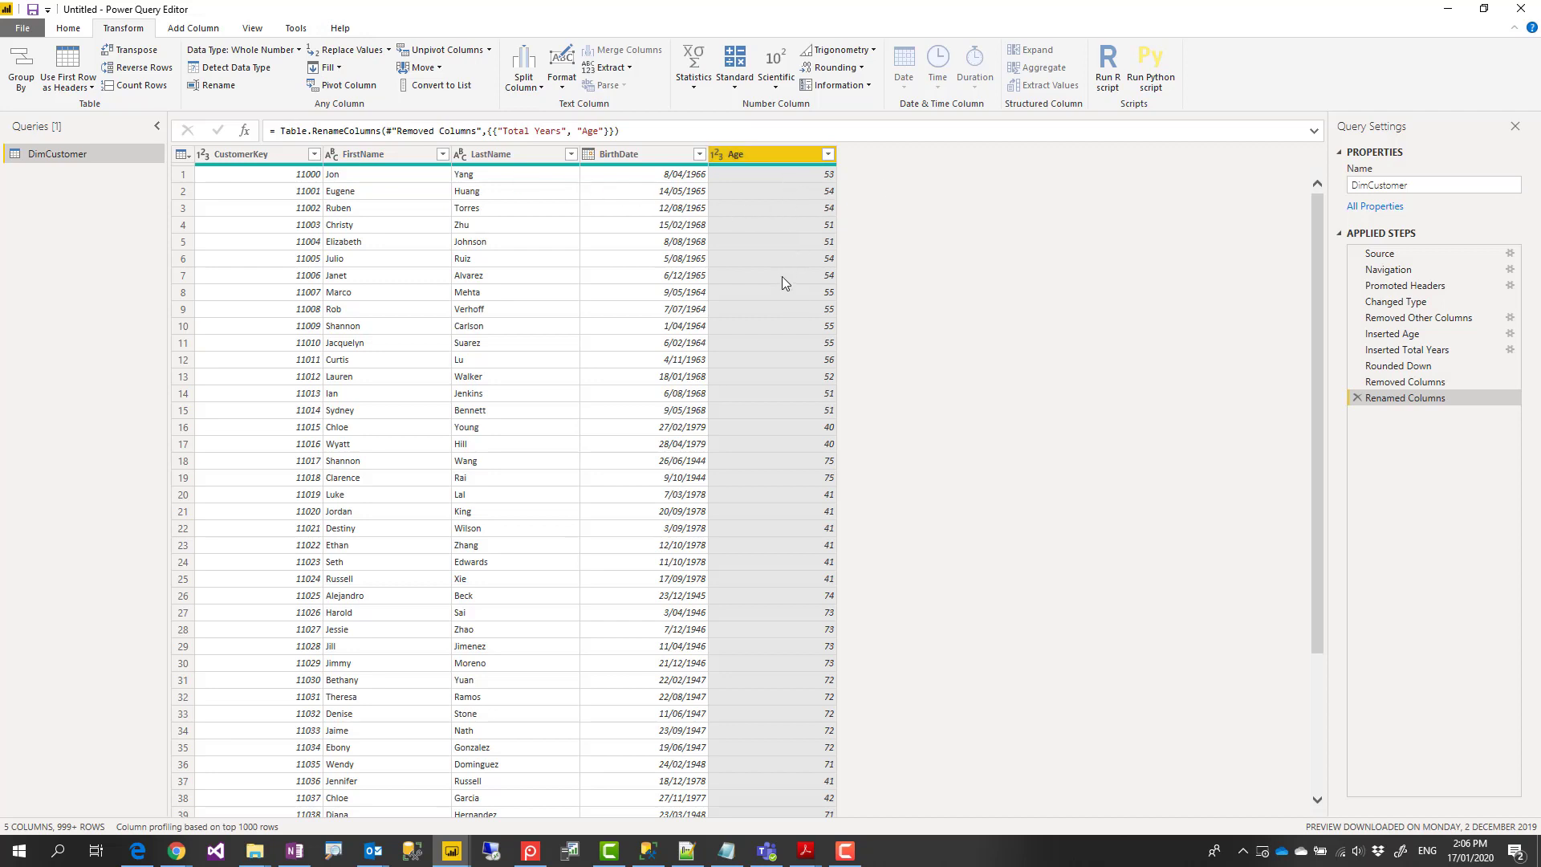
mouse_move(935, 312)
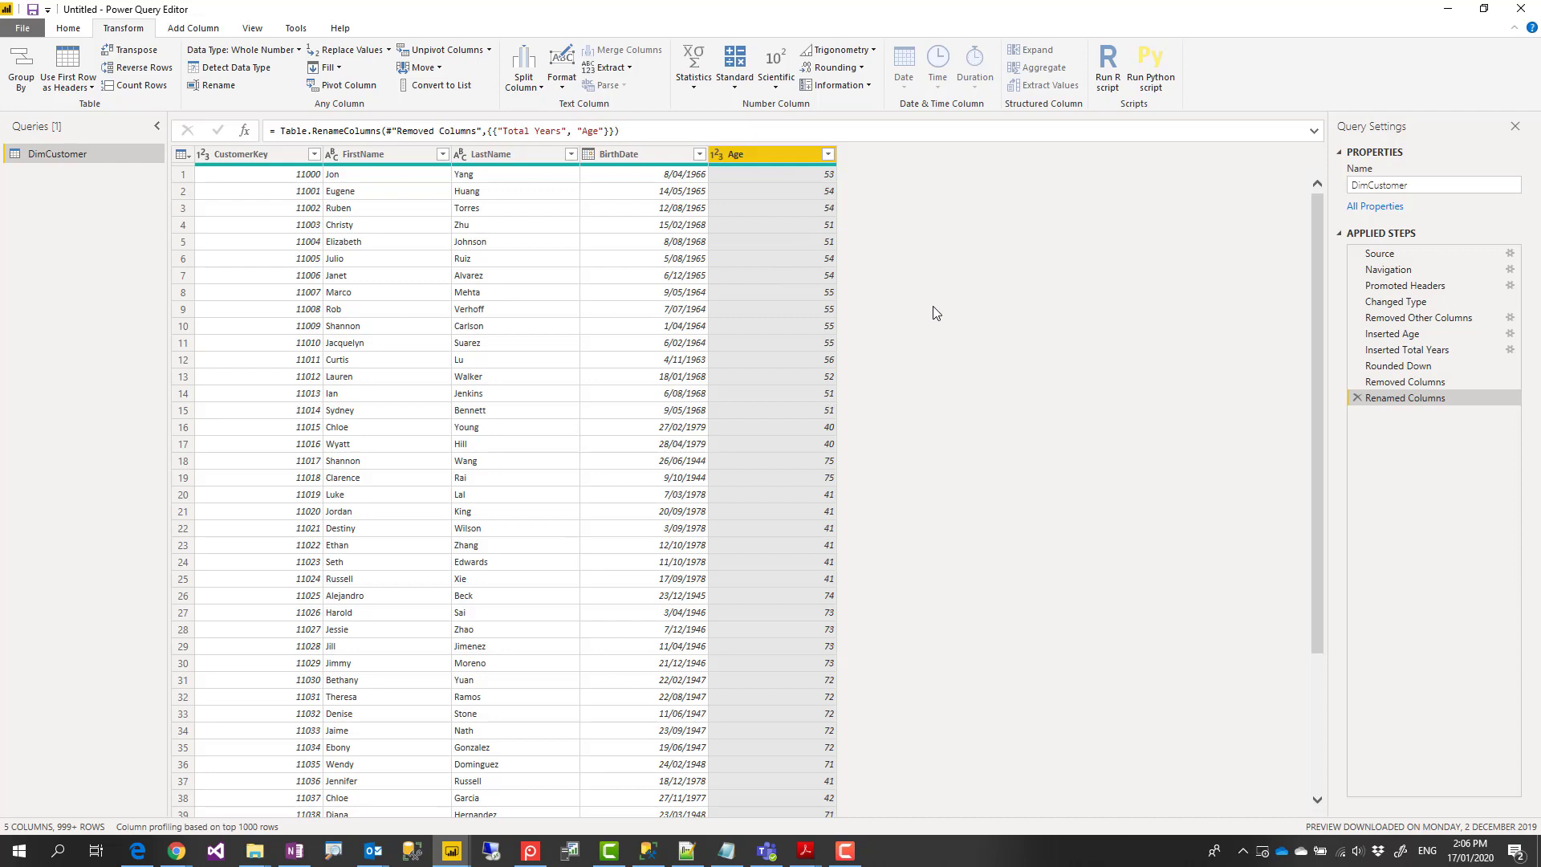
mouse_move(892, 253)
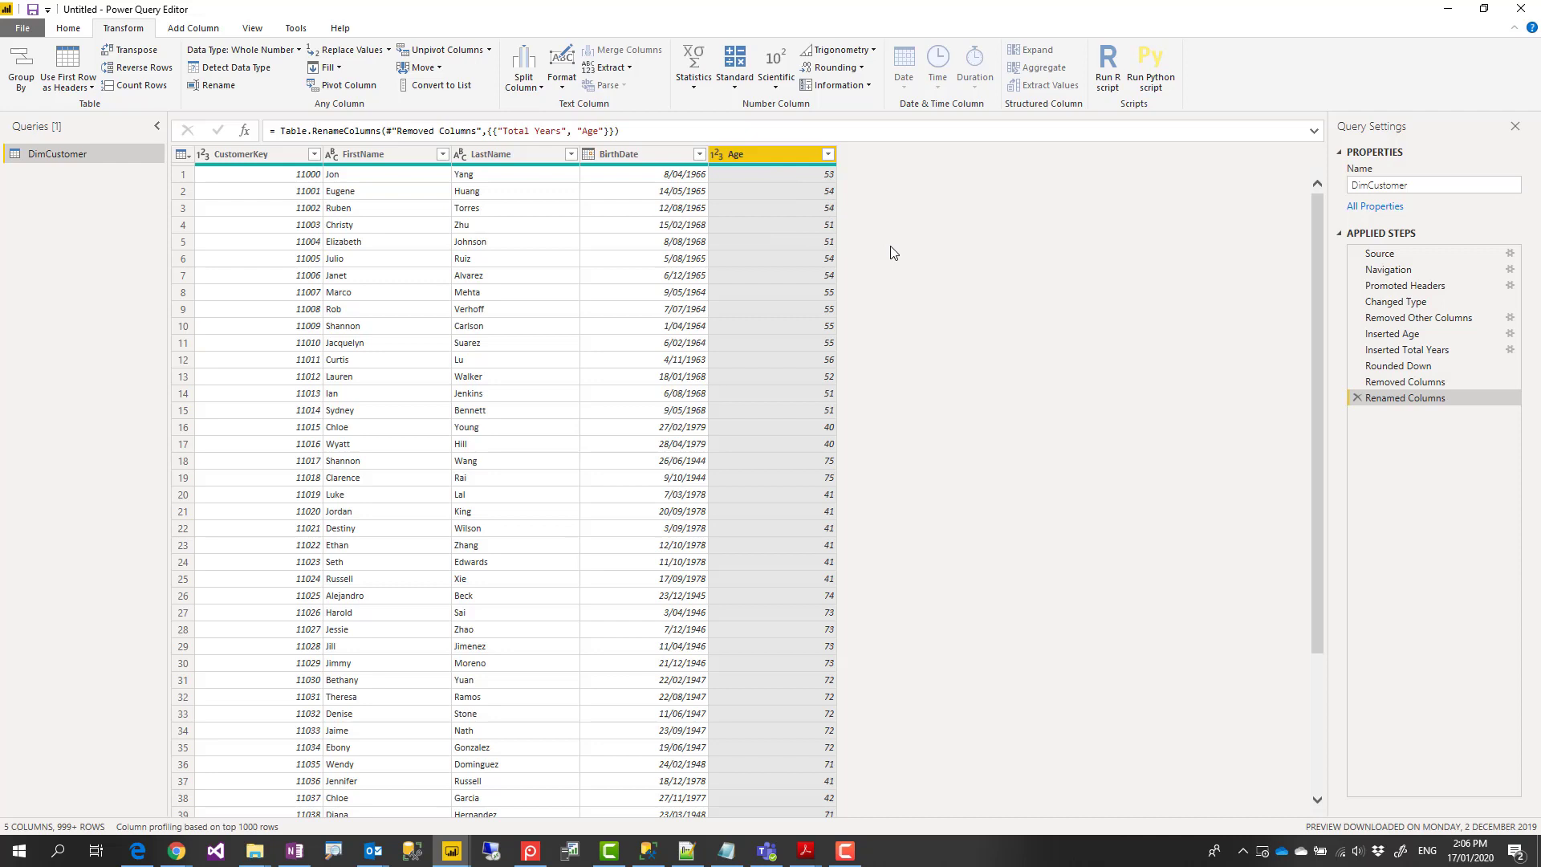
mouse_move(912, 279)
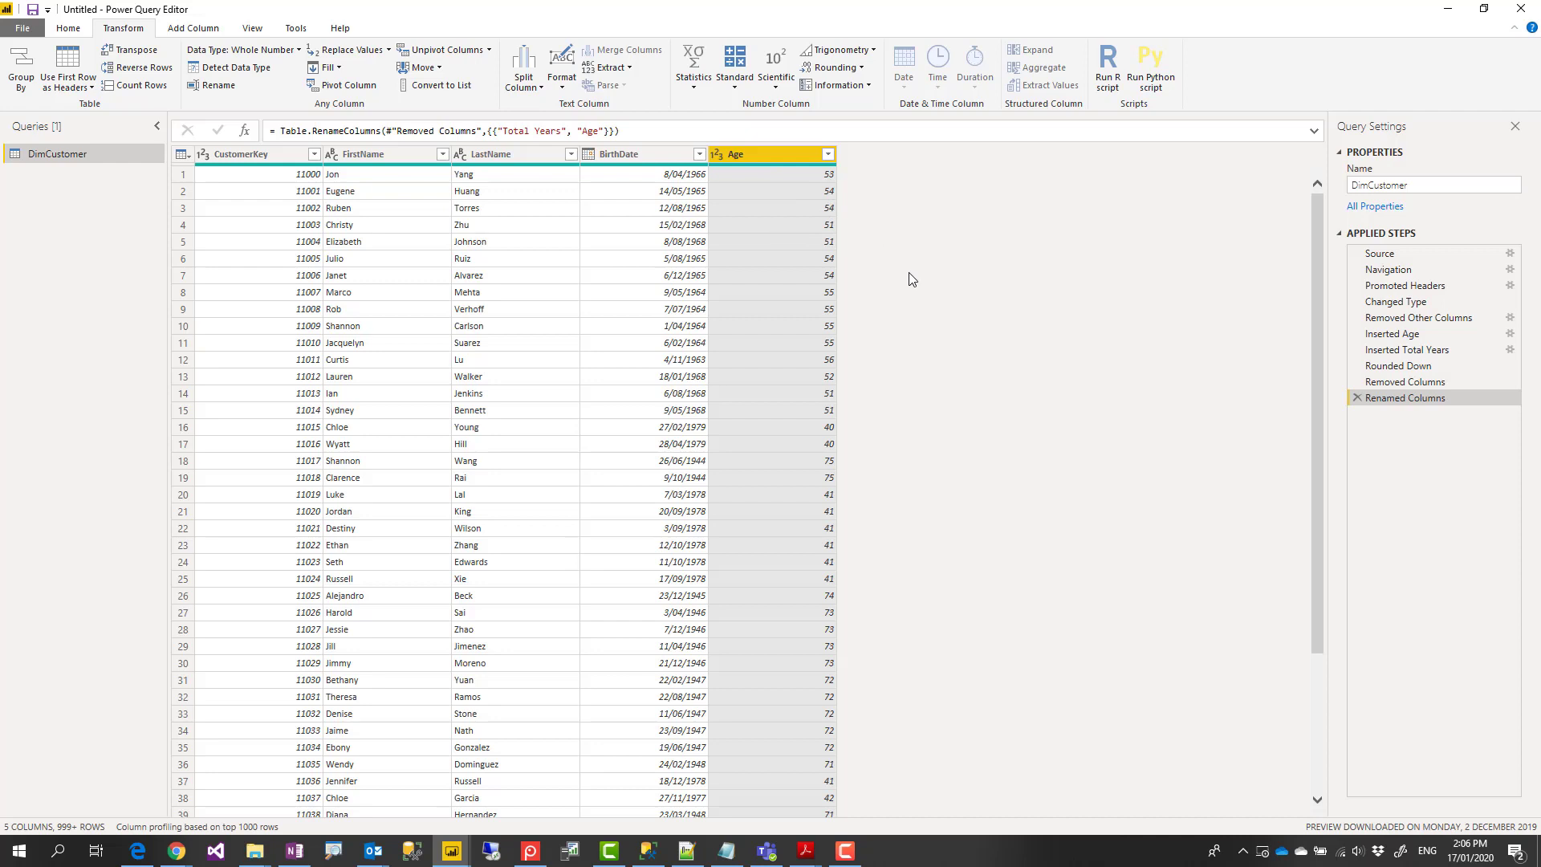
mouse_move(823, 258)
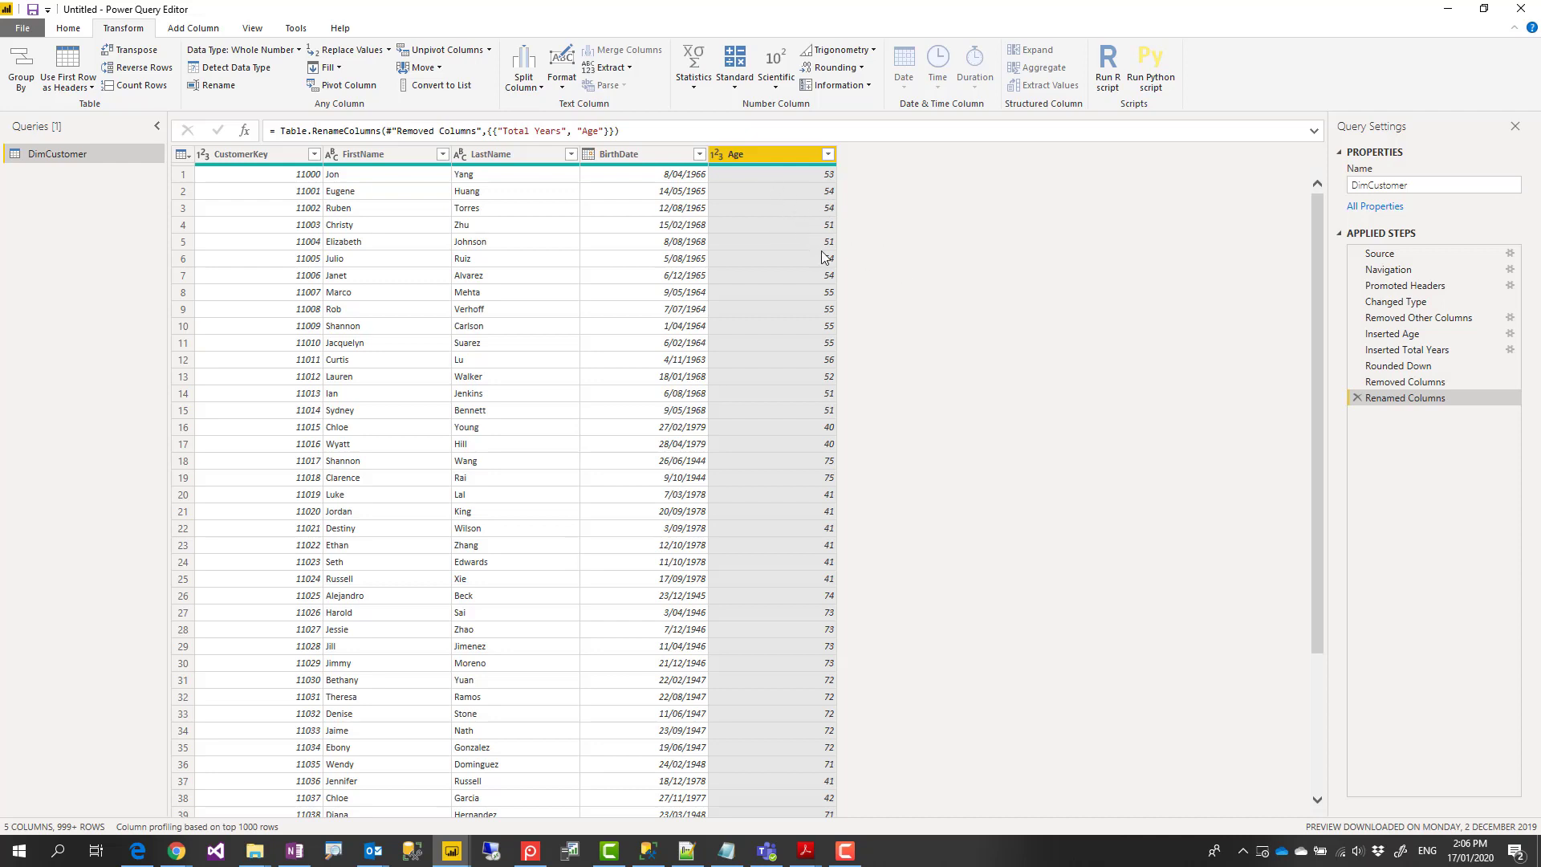
mouse_move(912, 305)
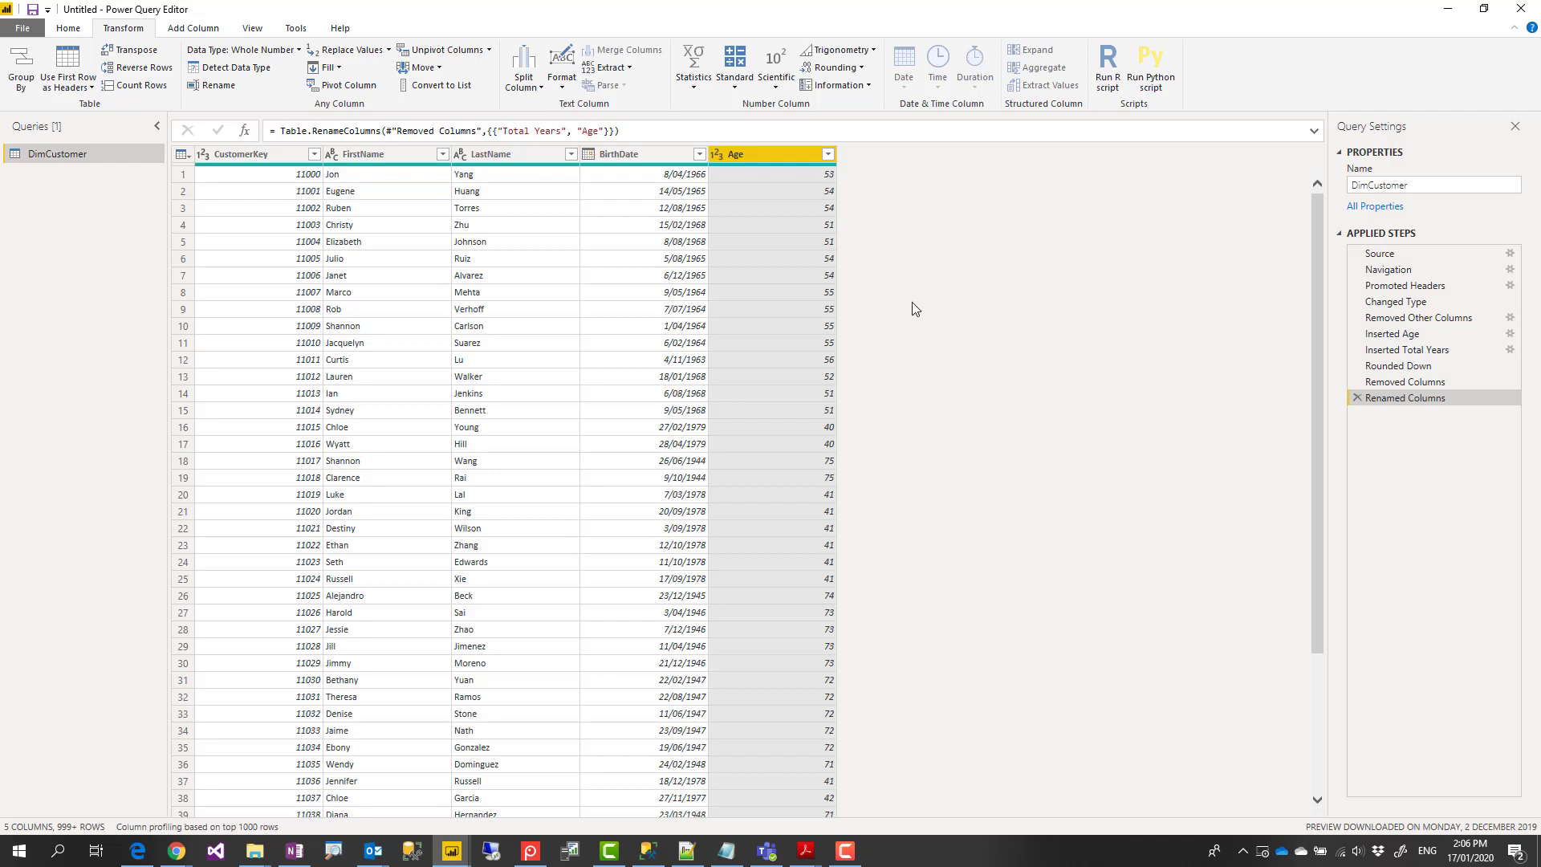
mouse_move(938, 321)
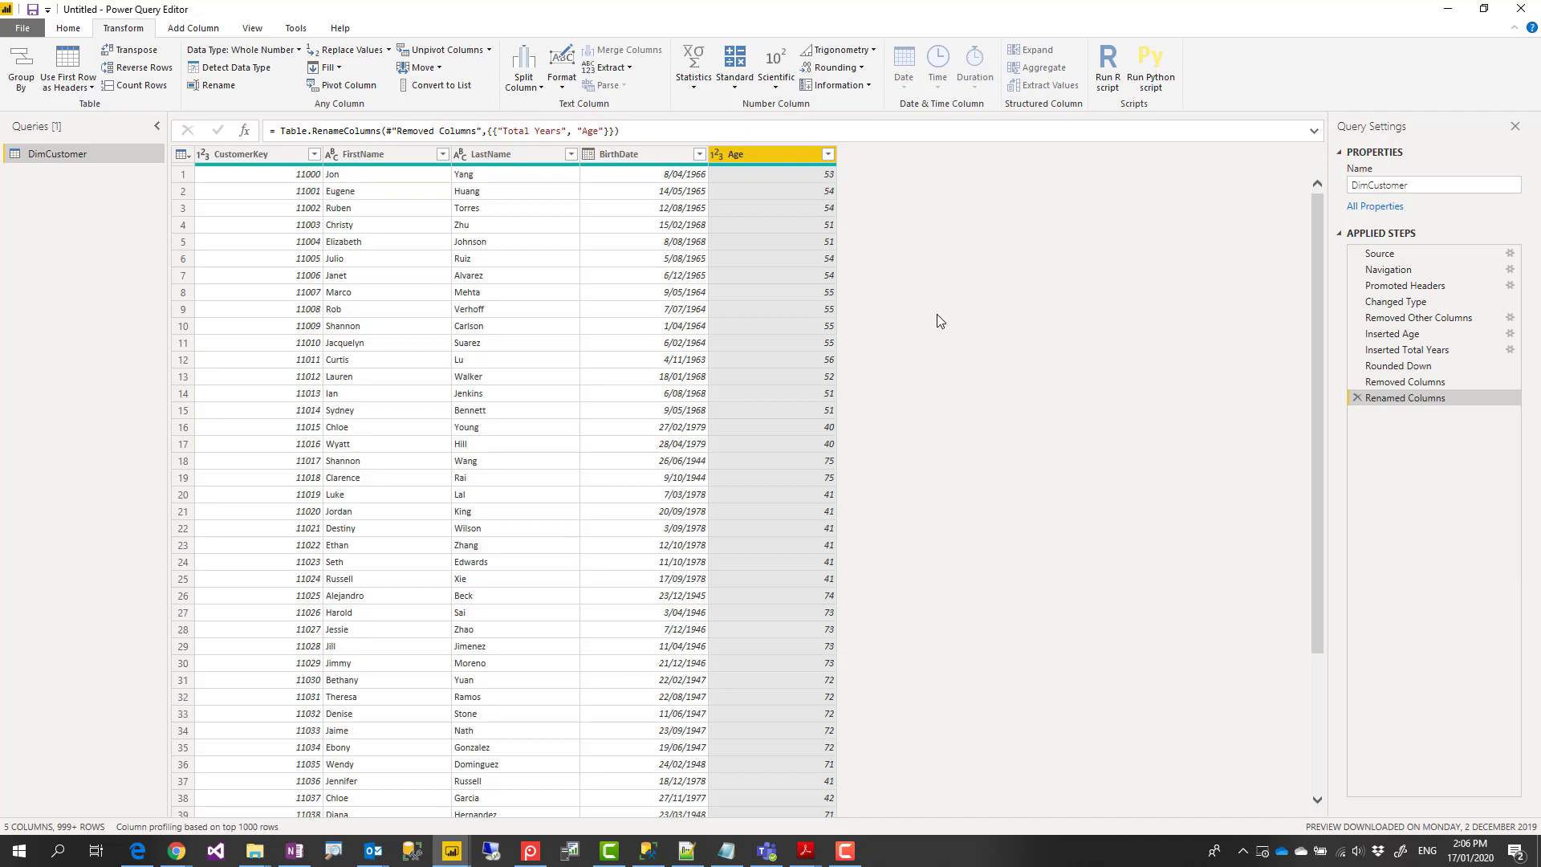